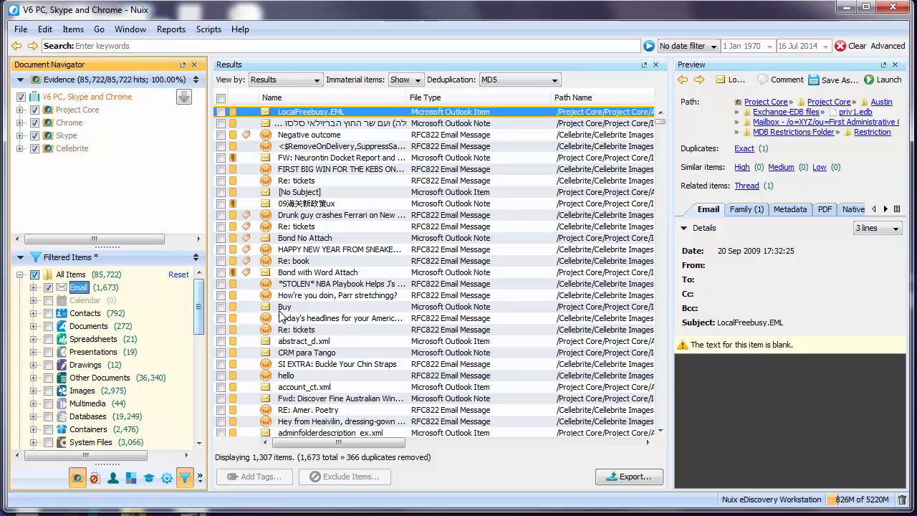
pyautogui.moveTo(390, 305)
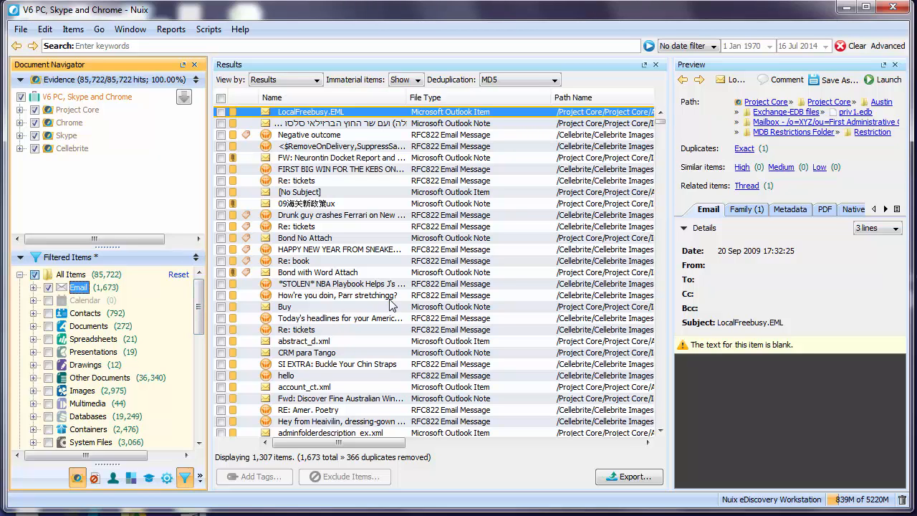
pyautogui.moveTo(381, 252)
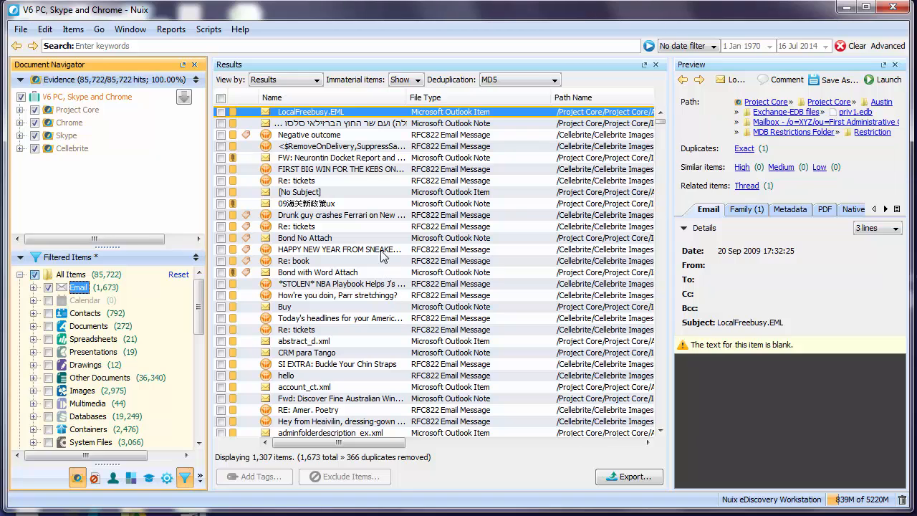
pyautogui.moveTo(347, 80)
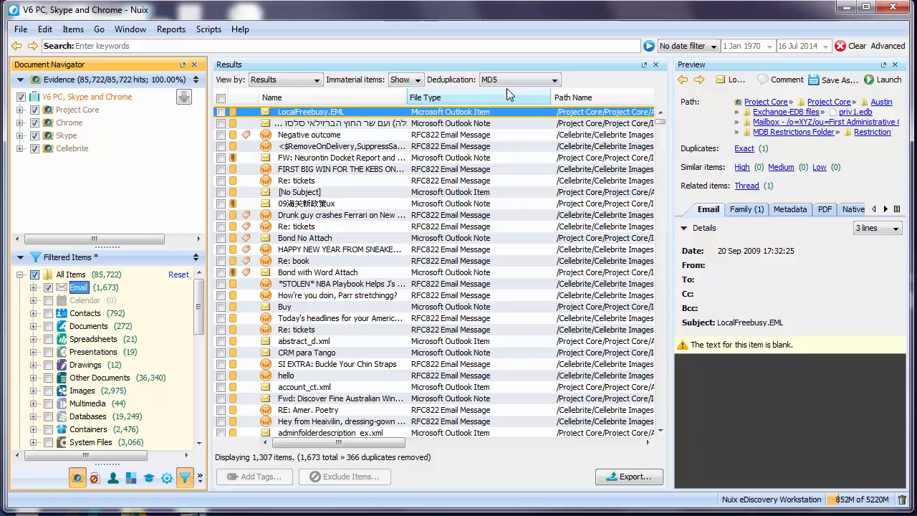
pyautogui.moveTo(501, 112)
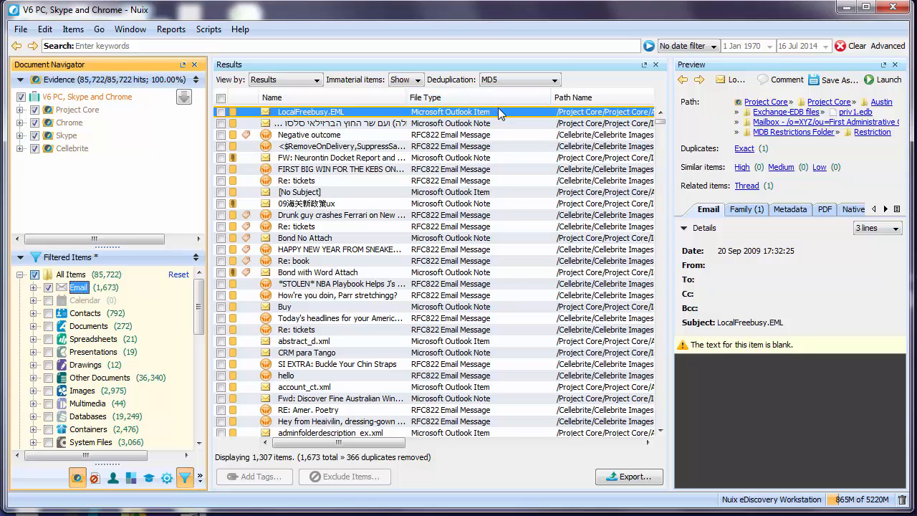
pyautogui.moveTo(485, 226)
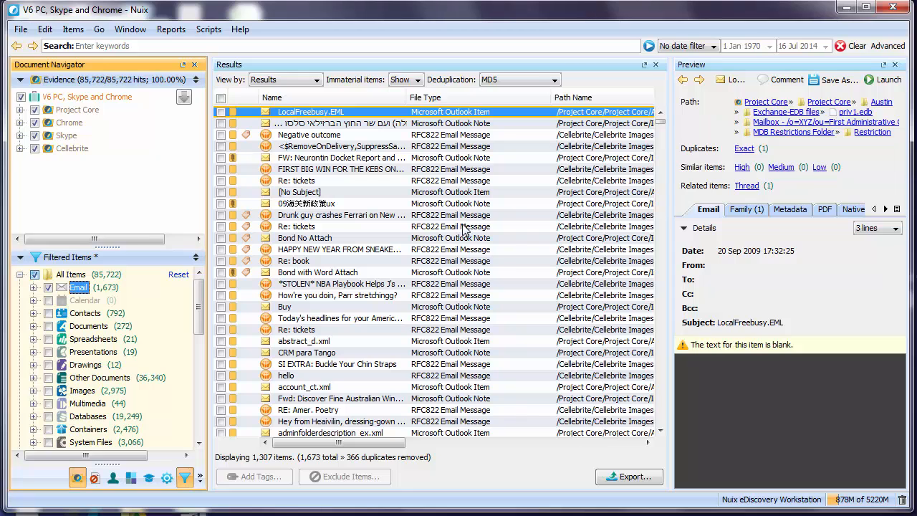
pyautogui.moveTo(605, 307)
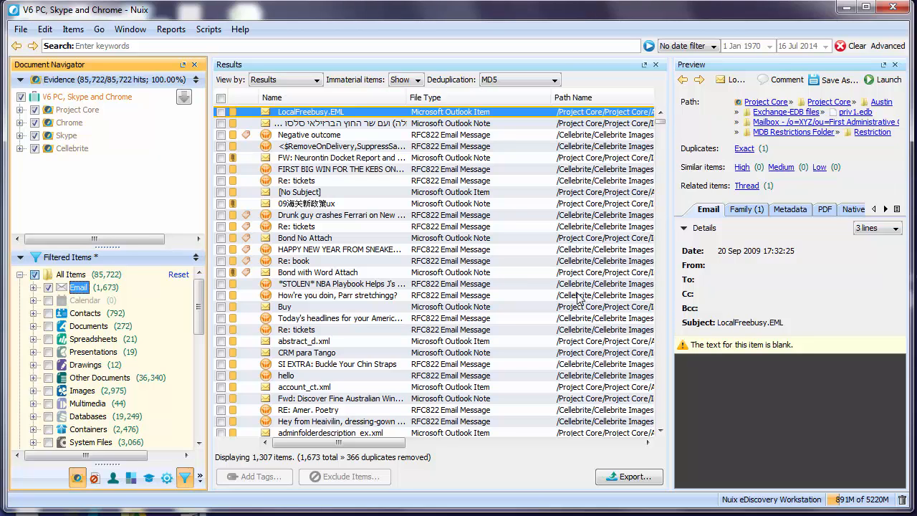
pyautogui.moveTo(551, 303)
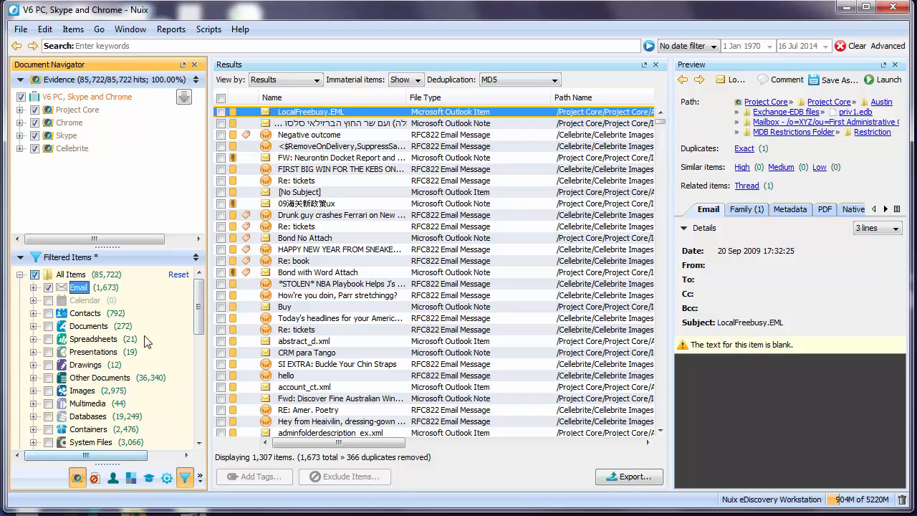
pyautogui.moveTo(136, 260)
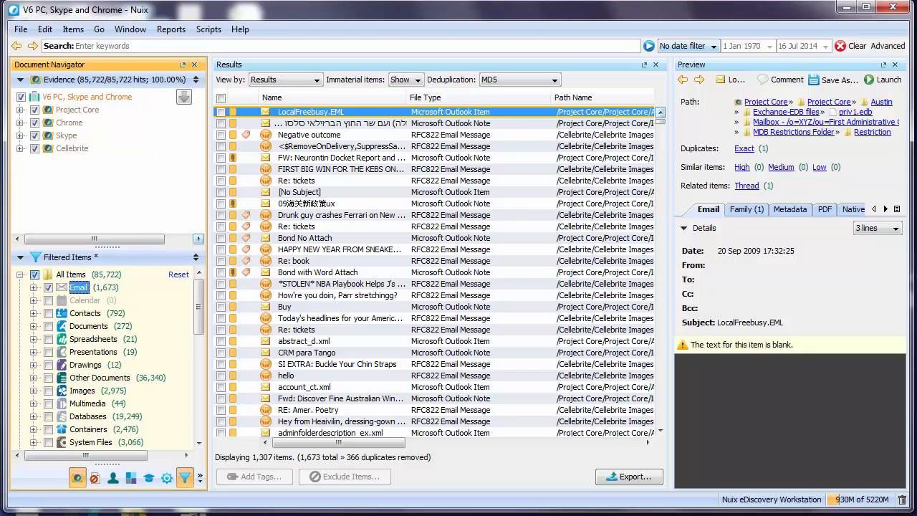
# Step: Select the Chrome evidence source and bring up the View by options
pyautogui.click(70, 122)
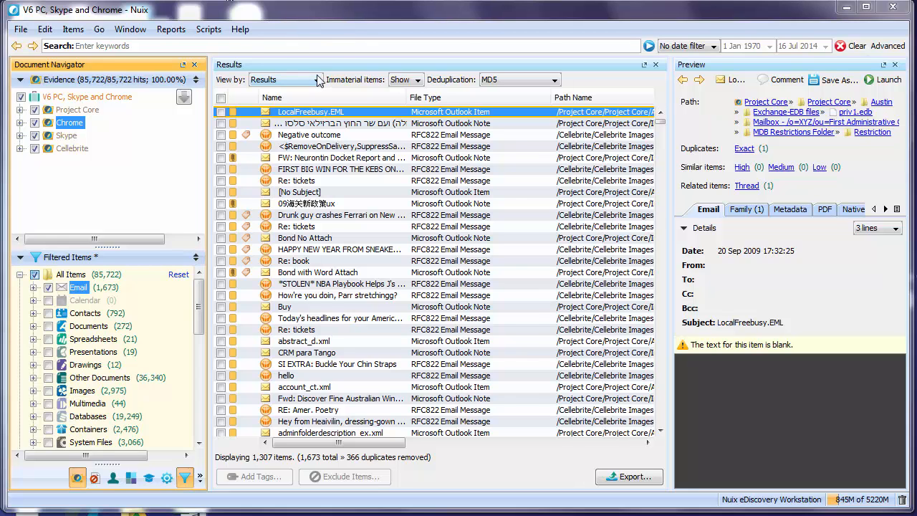
pyautogui.click(320, 79)
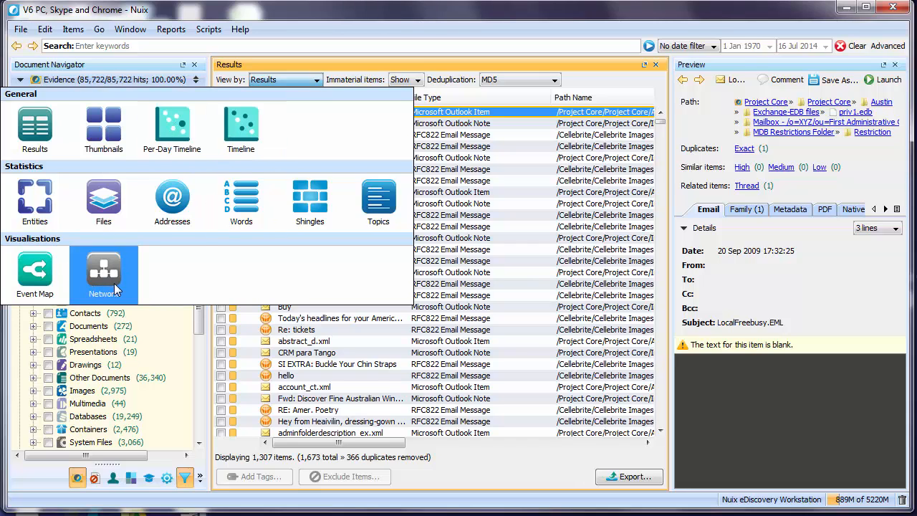
pyautogui.moveTo(318, 88)
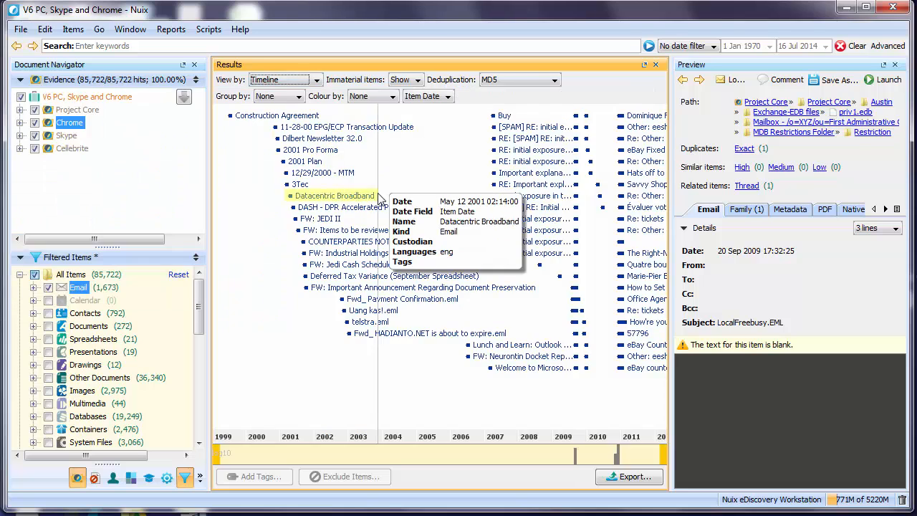
pyautogui.moveTo(638, 459)
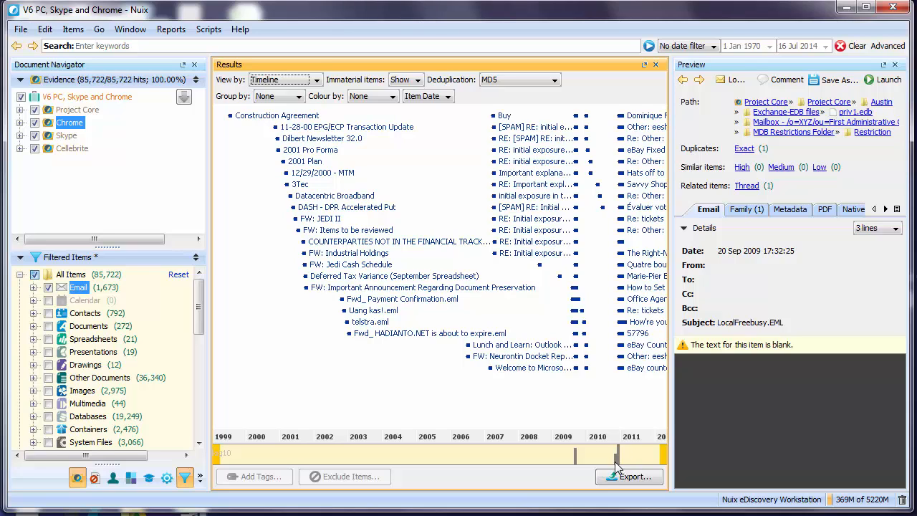
pyautogui.moveTo(523, 424)
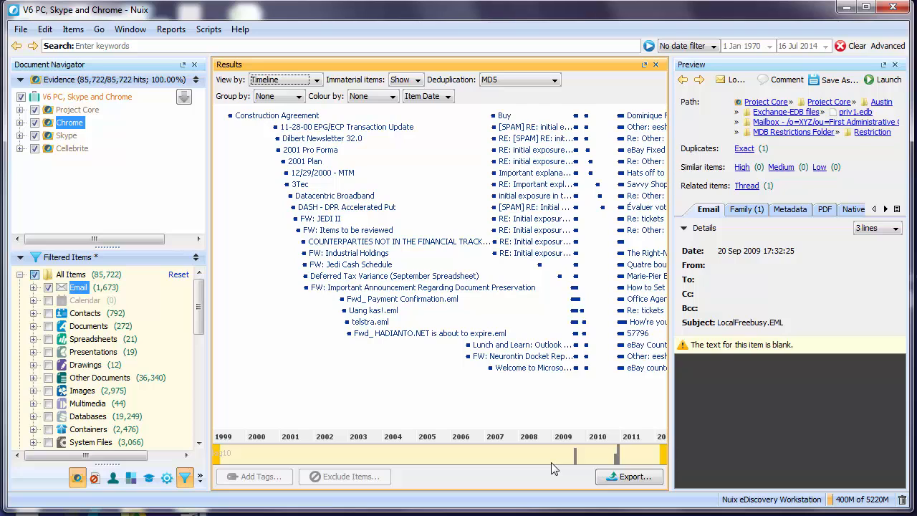
pyautogui.moveTo(605, 437)
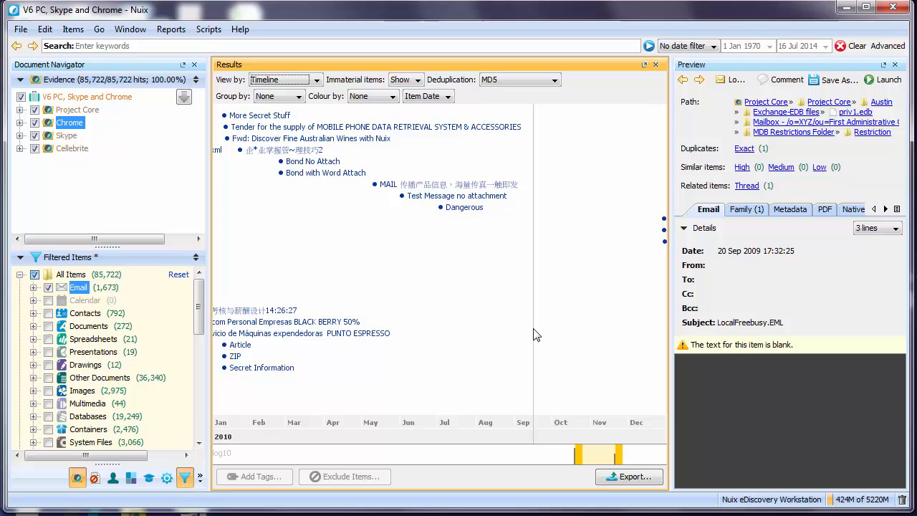
pyautogui.moveTo(447, 416)
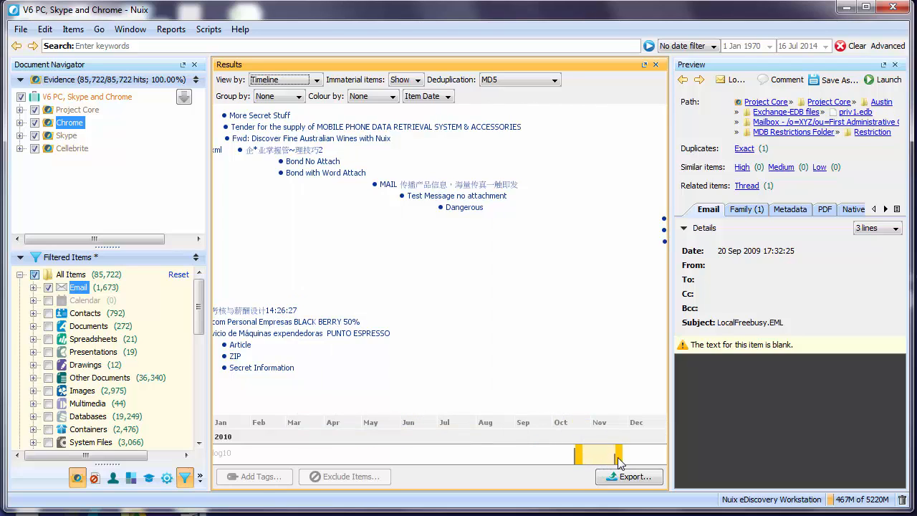
pyautogui.moveTo(464, 207)
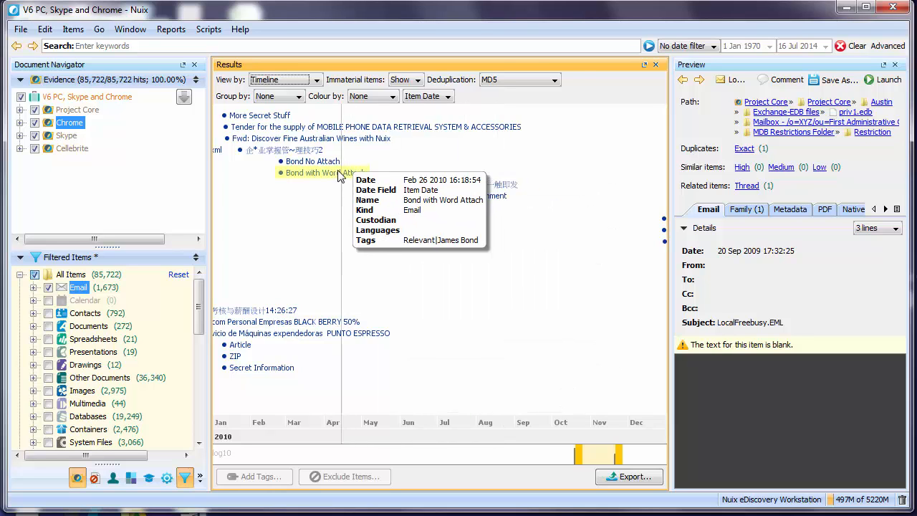
# Step: Preview the Bond No Attach email from the 2010 timeline
pyautogui.click(311, 160)
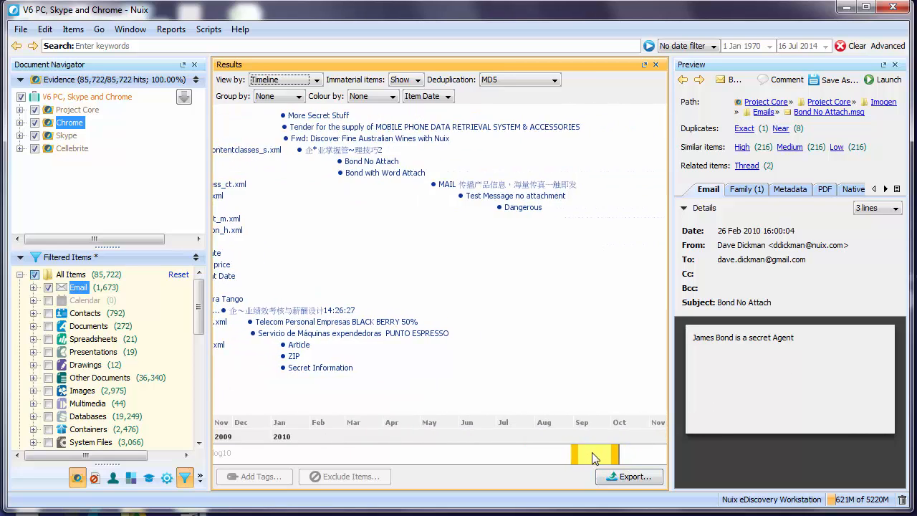
# Step: Reframe the timeline range to late 2009 and zoom into September 2009 by day
pyautogui.moveTo(594, 454); pyautogui.dragTo(620, 454)
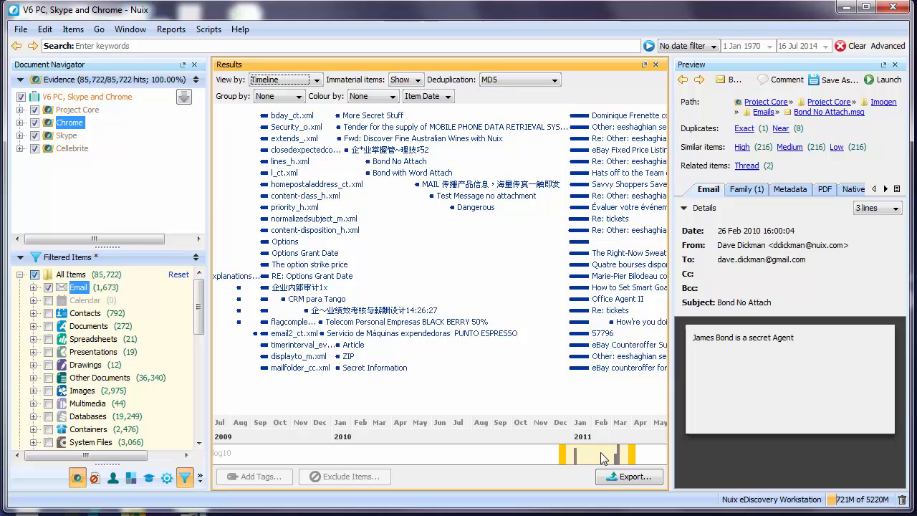
pyautogui.moveTo(306, 229)
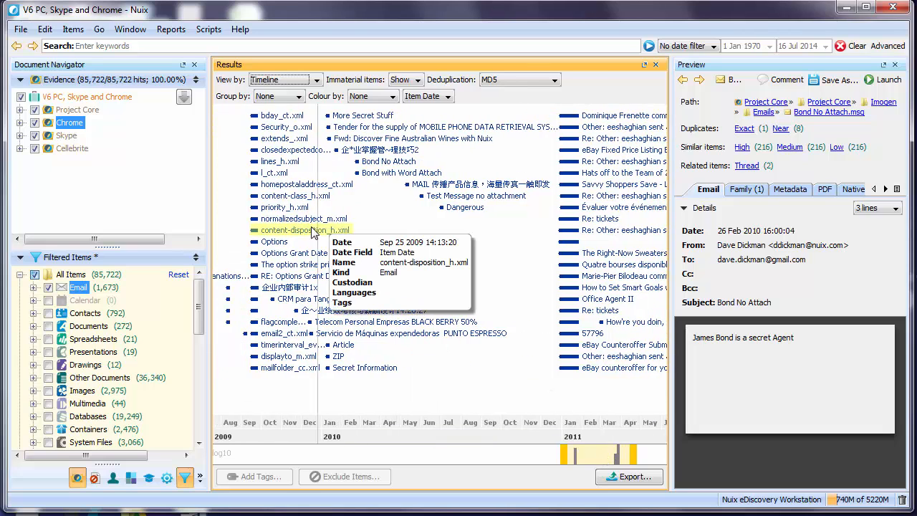
pyautogui.moveTo(322, 218)
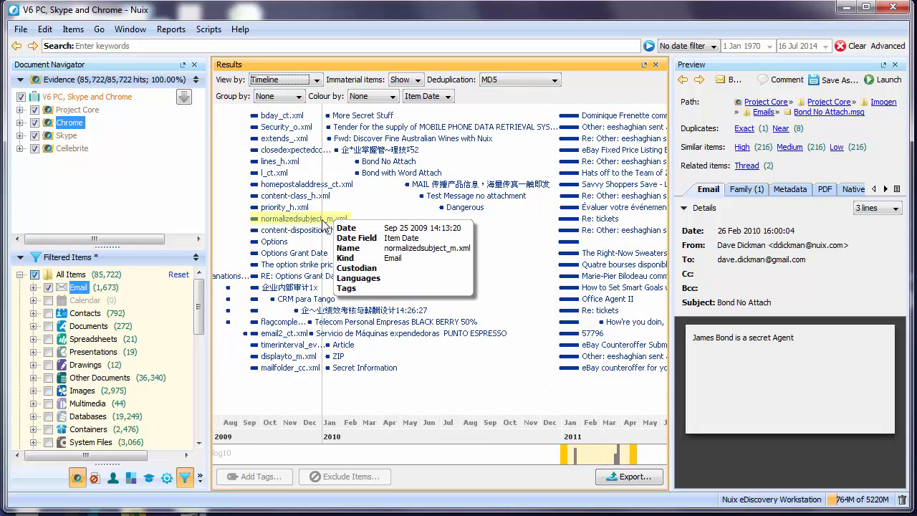
pyautogui.moveTo(458, 292)
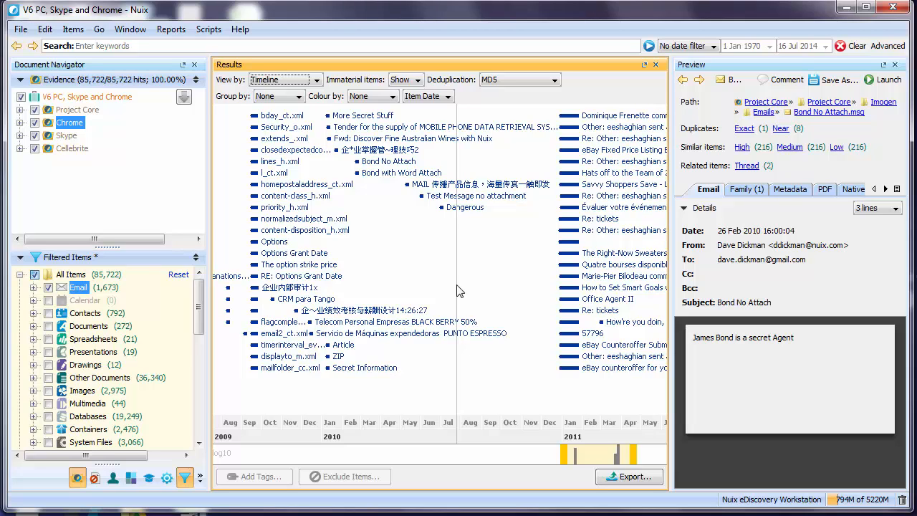
pyautogui.moveTo(573, 399)
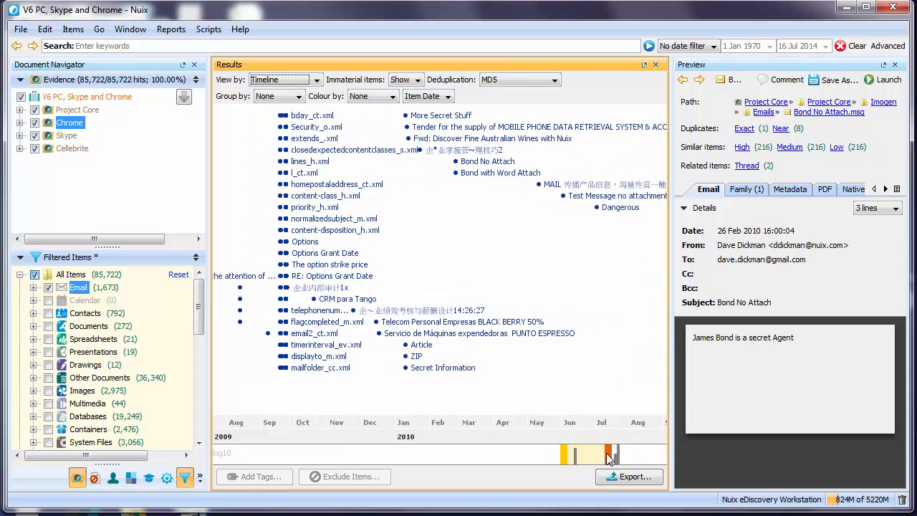
pyautogui.moveTo(609, 454); pyautogui.dragTo(580, 453)
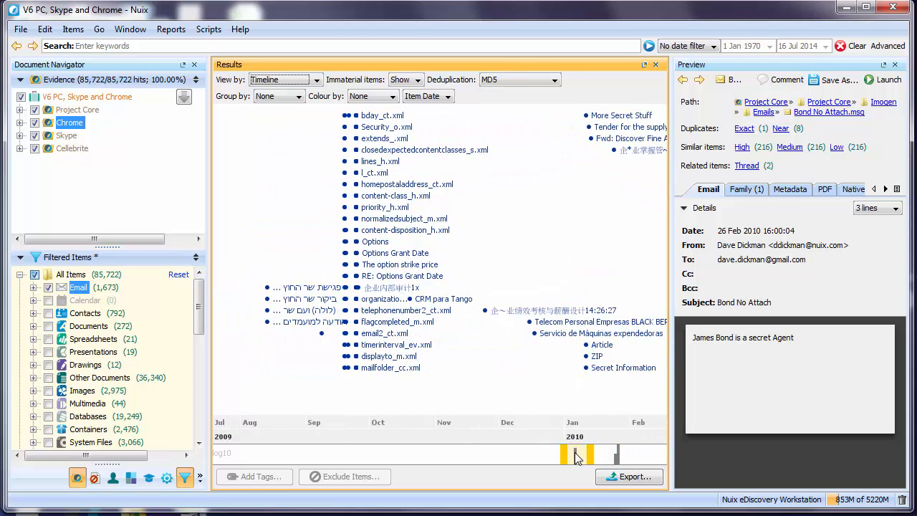
pyautogui.moveTo(326, 426)
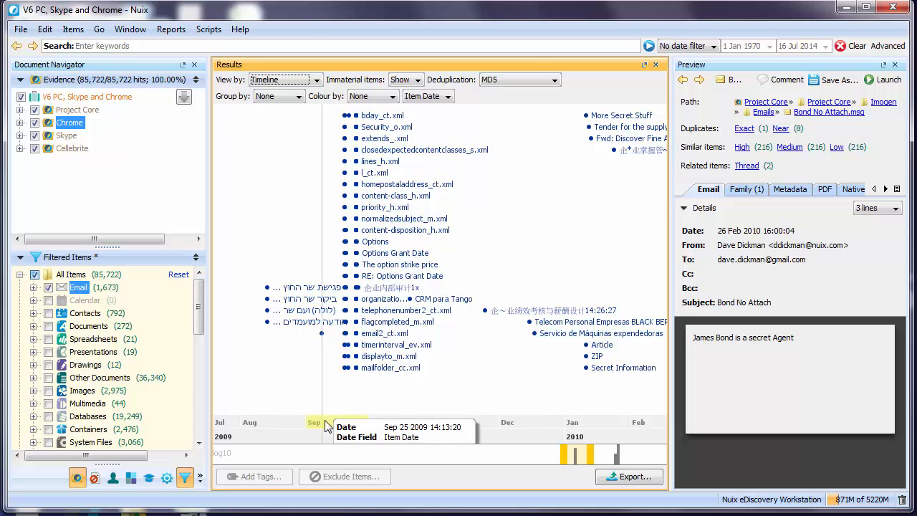
pyautogui.click(325, 426)
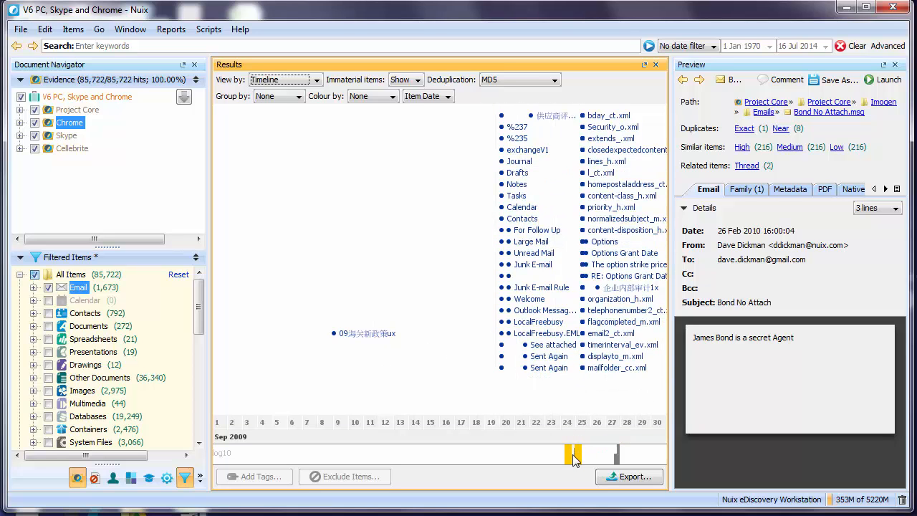
pyautogui.moveTo(573, 454); pyautogui.dragTo(543, 455)
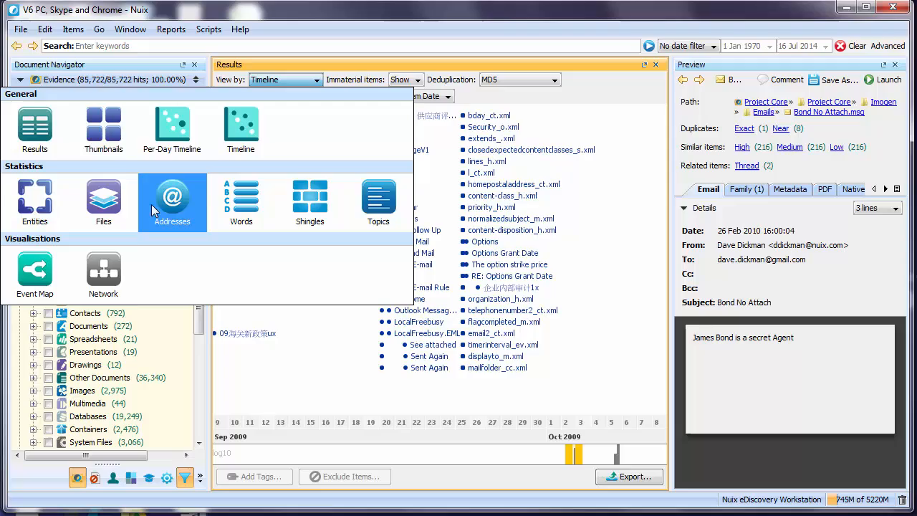
# Step: Show results as an email address network and rerun its layout repeatedly
pyautogui.click(102, 274)
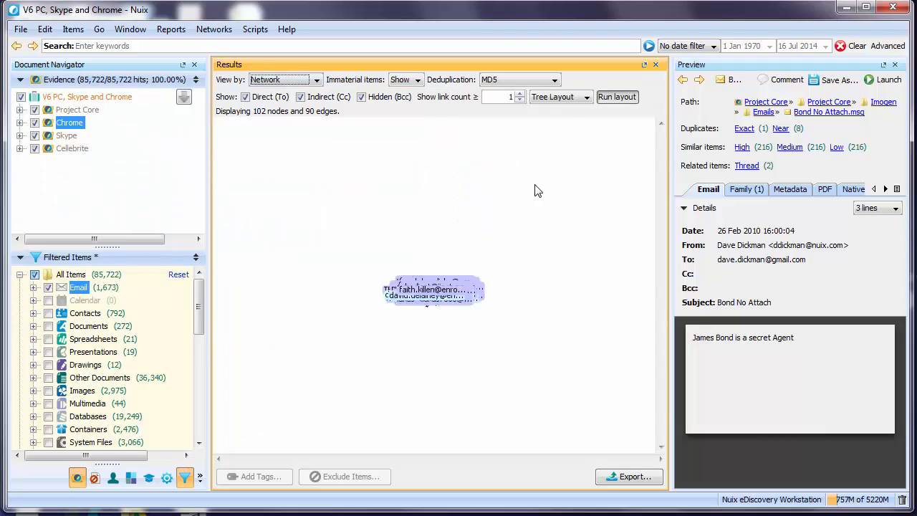
pyautogui.click(617, 97)
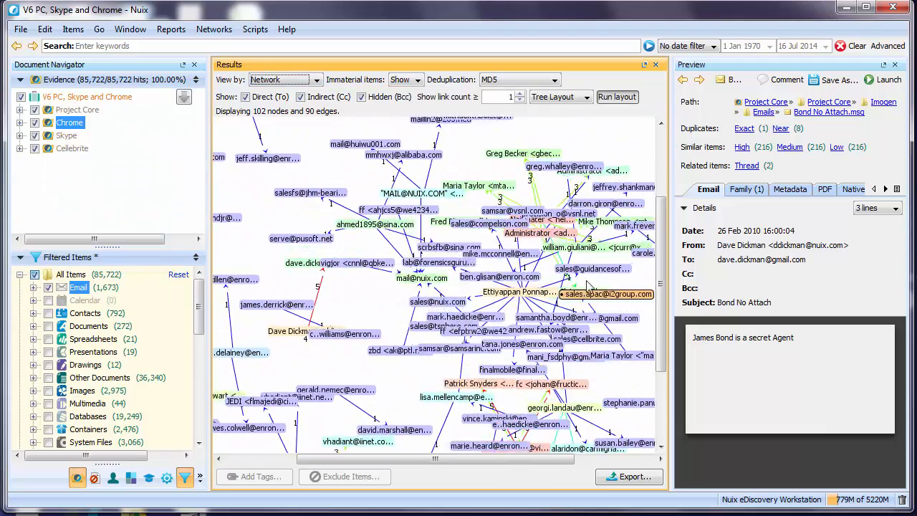
pyautogui.click(616, 97)
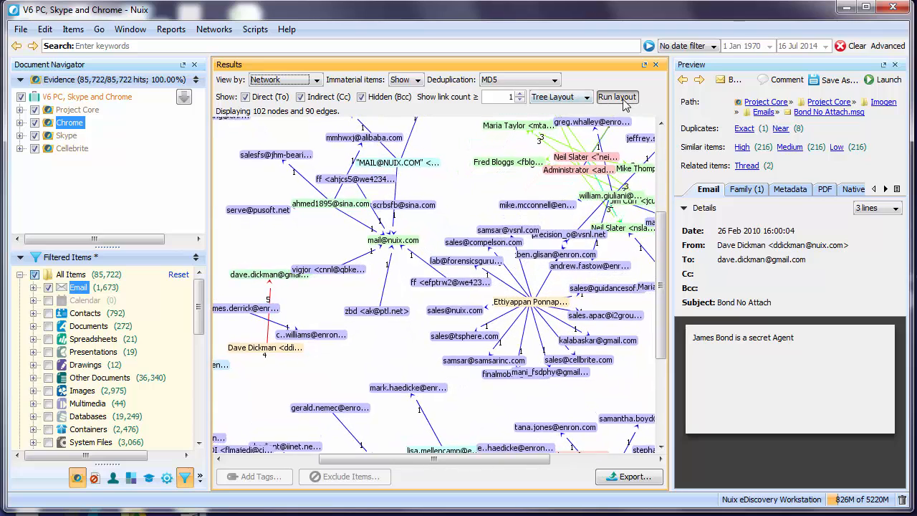
pyautogui.click(617, 97)
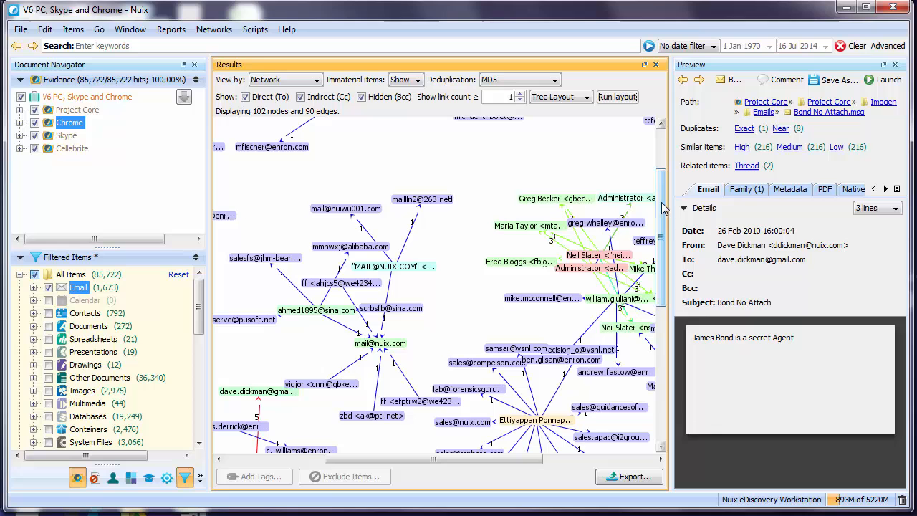
pyautogui.click(617, 97)
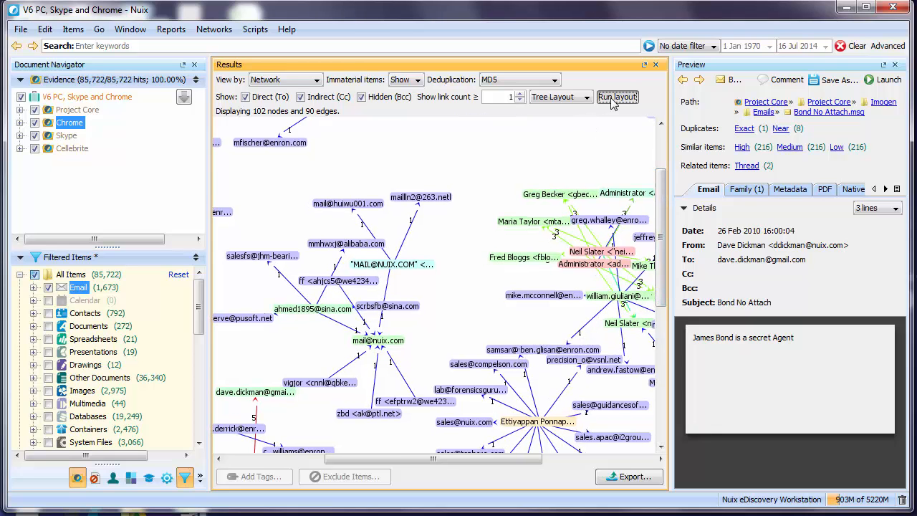
pyautogui.click(617, 97)
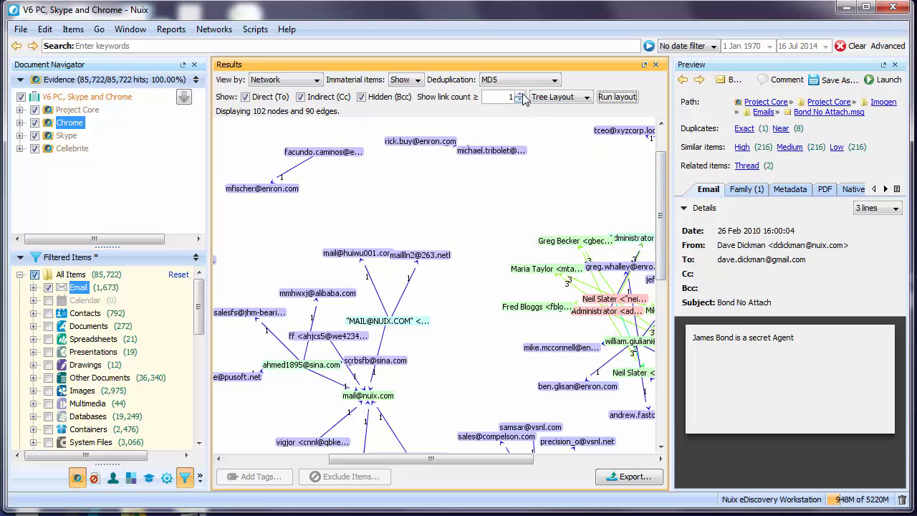
pyautogui.click(520, 94)
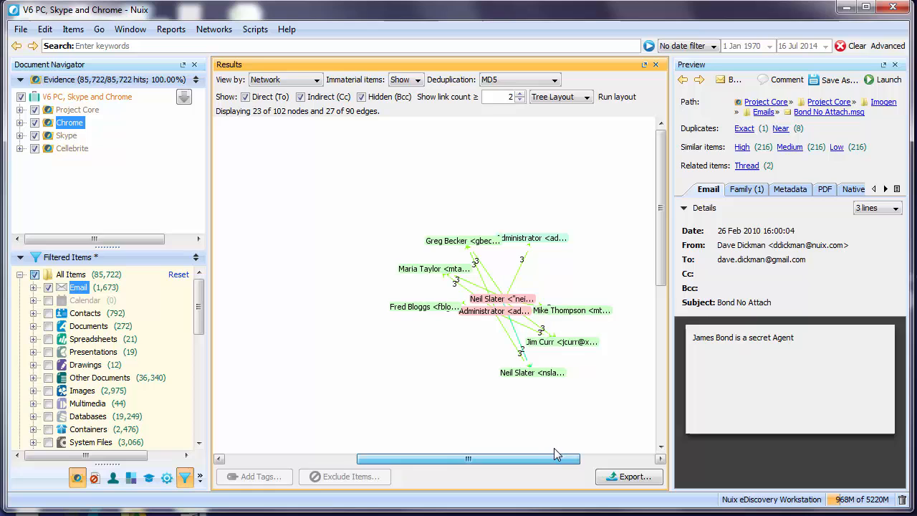
pyautogui.click(519, 93)
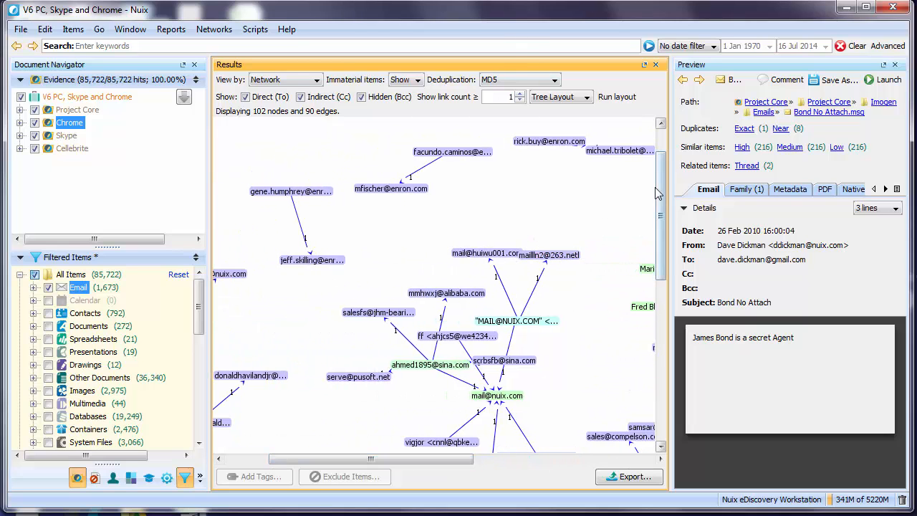
pyautogui.scroll(-3)
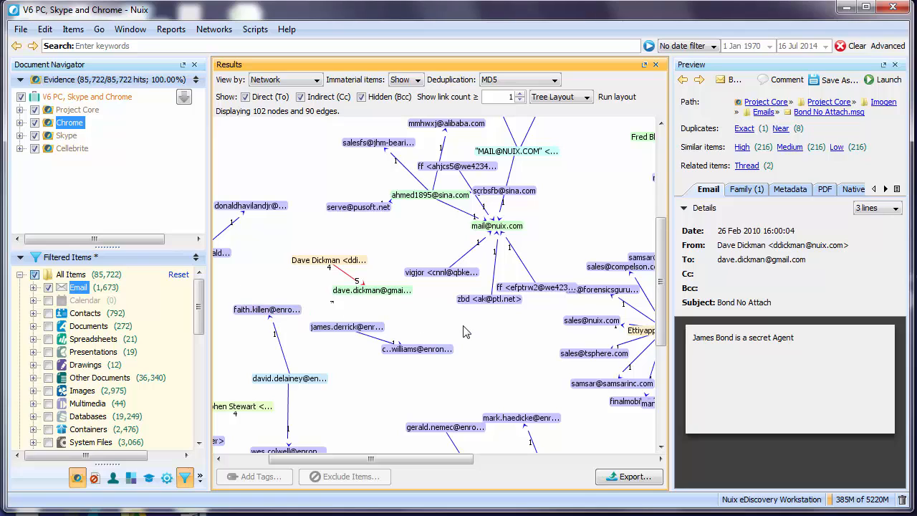
pyautogui.moveTo(471, 334)
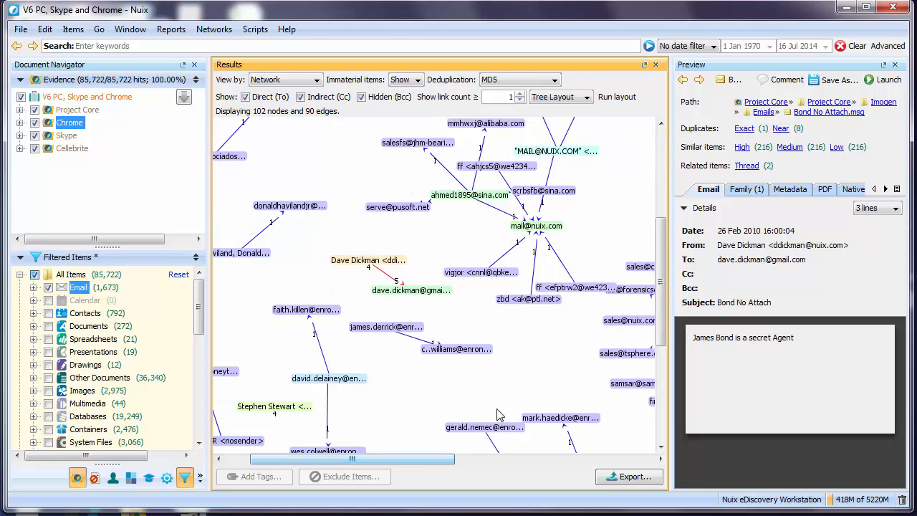
pyautogui.moveTo(489, 330)
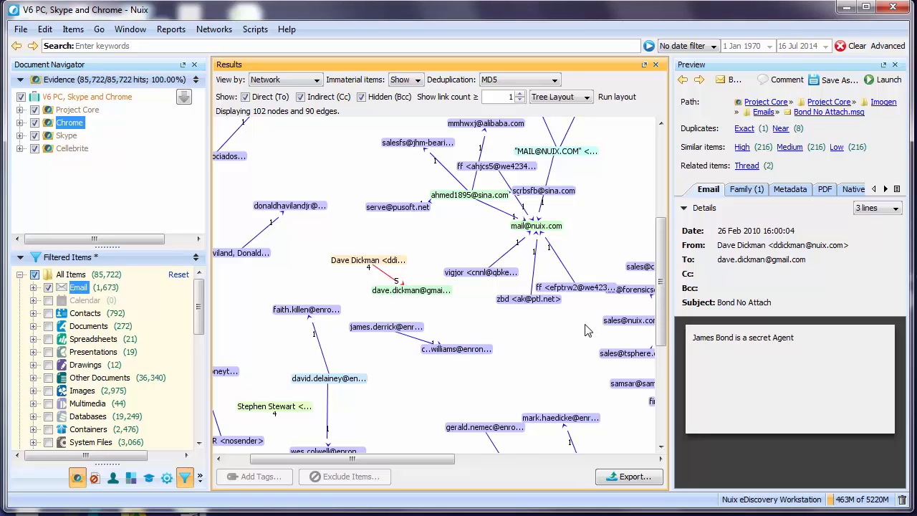
pyautogui.click(411, 290)
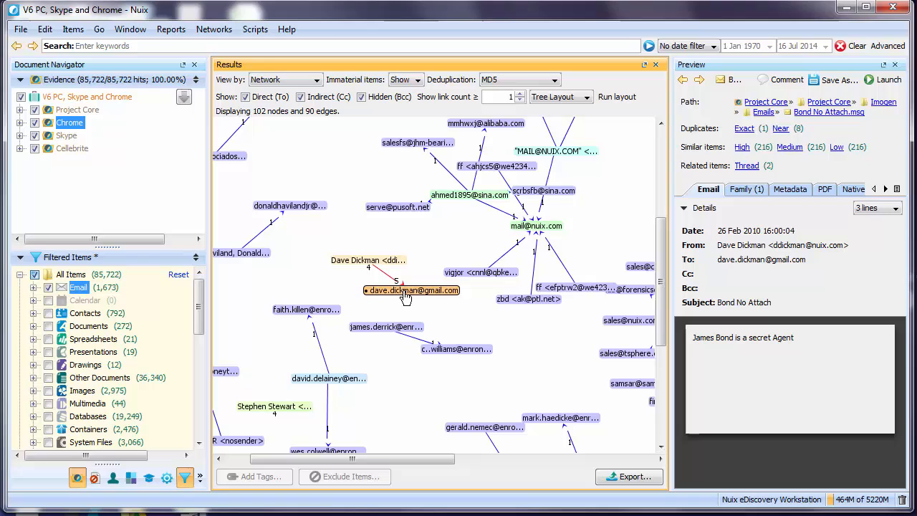
pyautogui.click(369, 260)
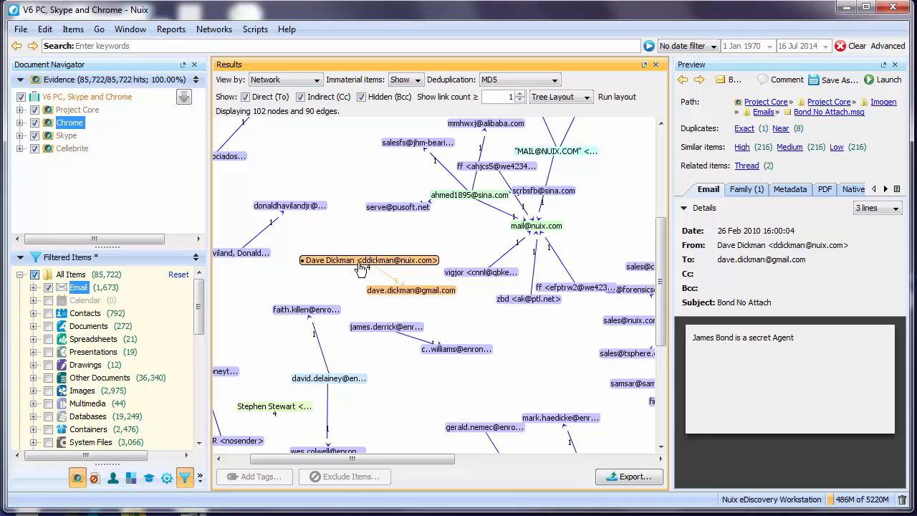
pyautogui.click(410, 290)
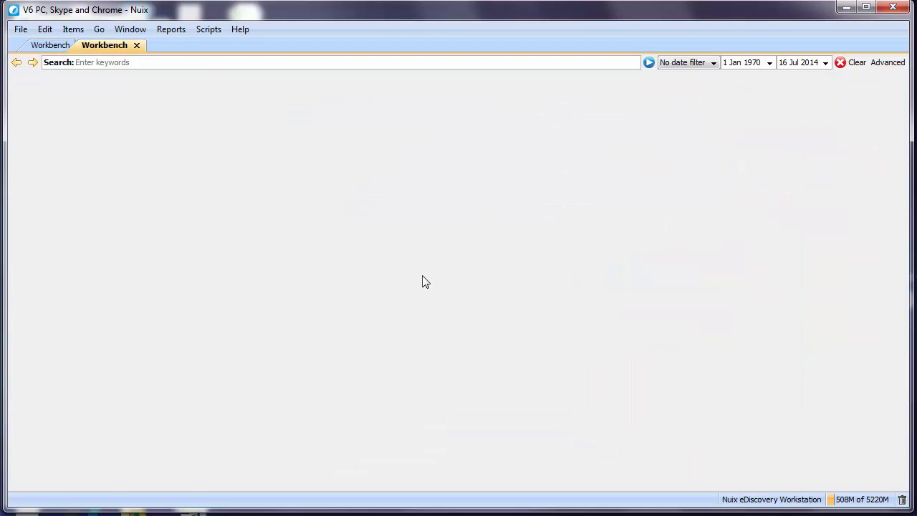
# Step: Return to the original Workbench tab to set up the Event Map view
pyautogui.click(649, 62)
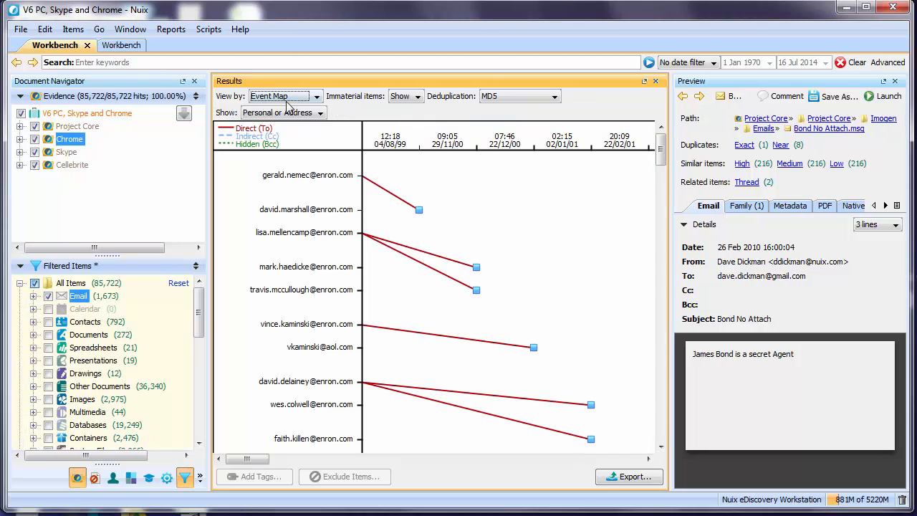
pyautogui.moveTo(557, 300)
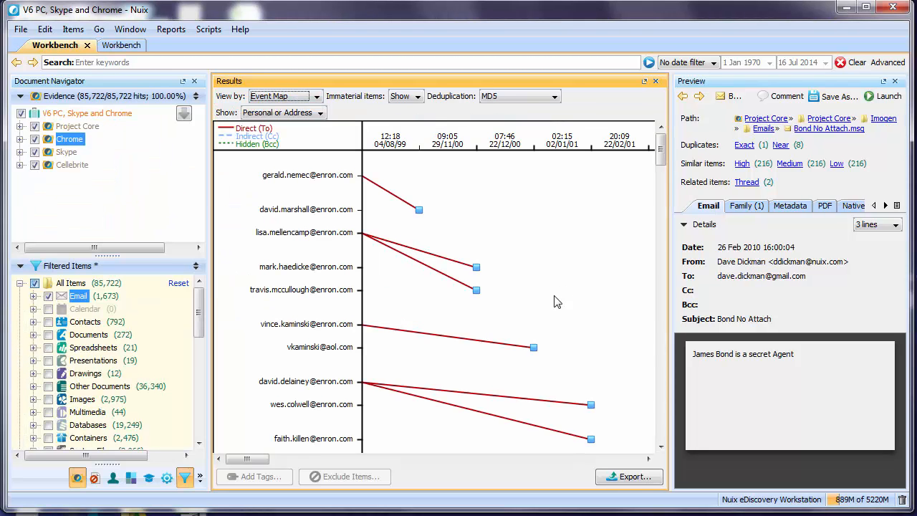
pyautogui.moveTo(545, 326)
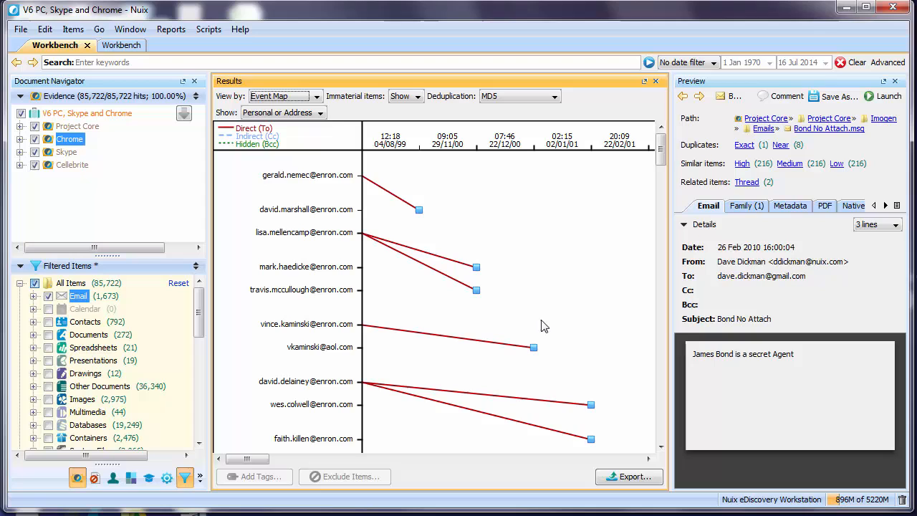
pyautogui.moveTo(638, 171)
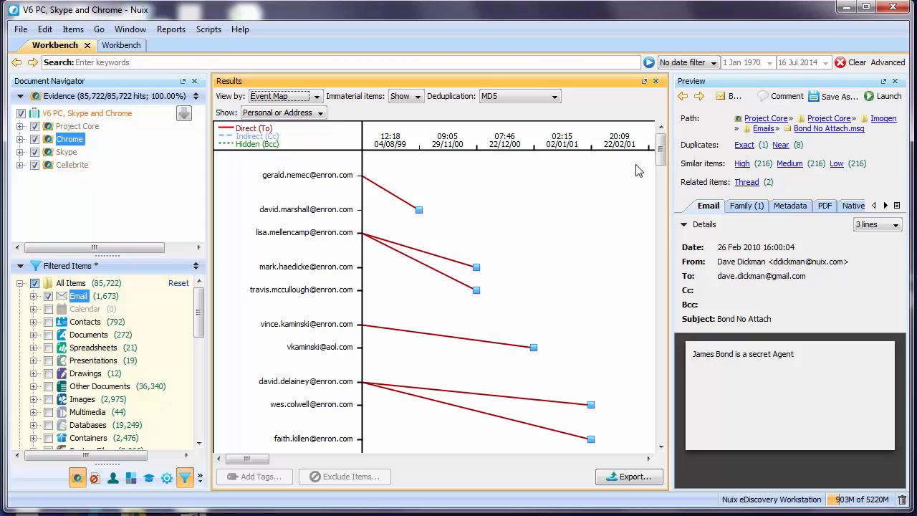
pyautogui.moveTo(553, 218)
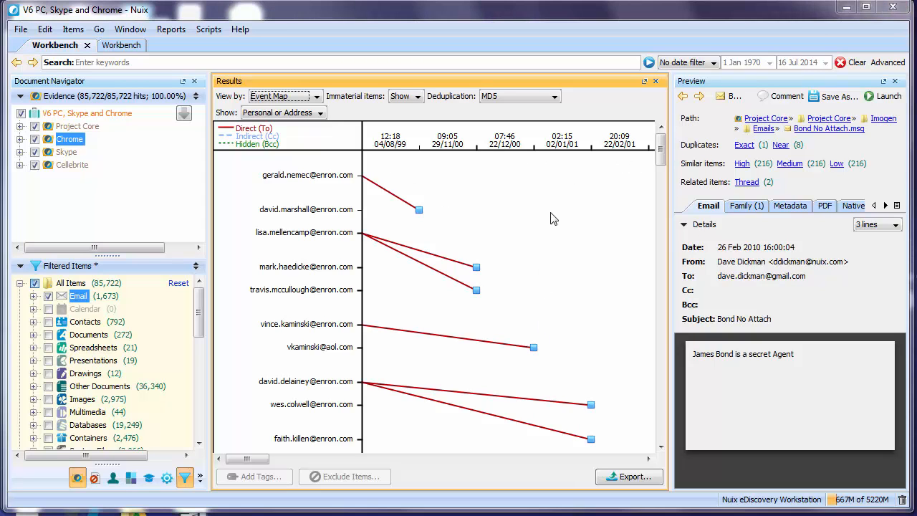
pyautogui.moveTo(442, 230)
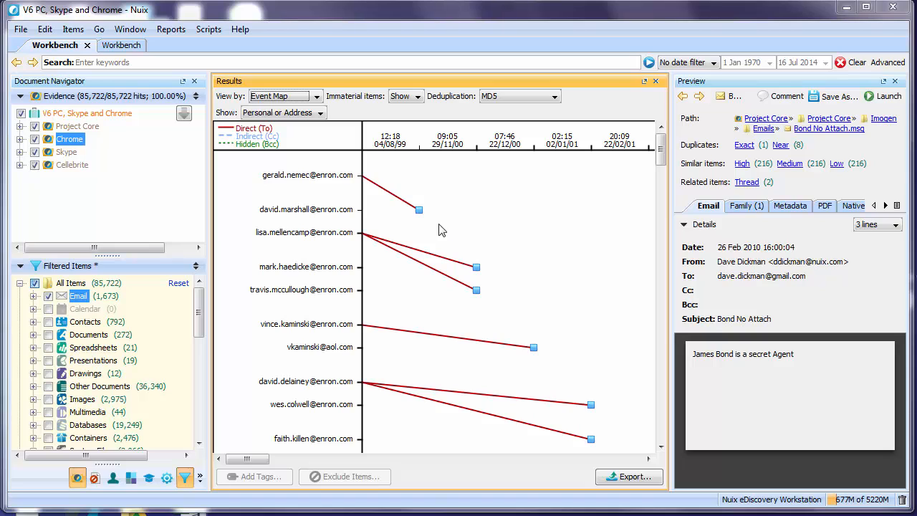
pyautogui.moveTo(284, 215)
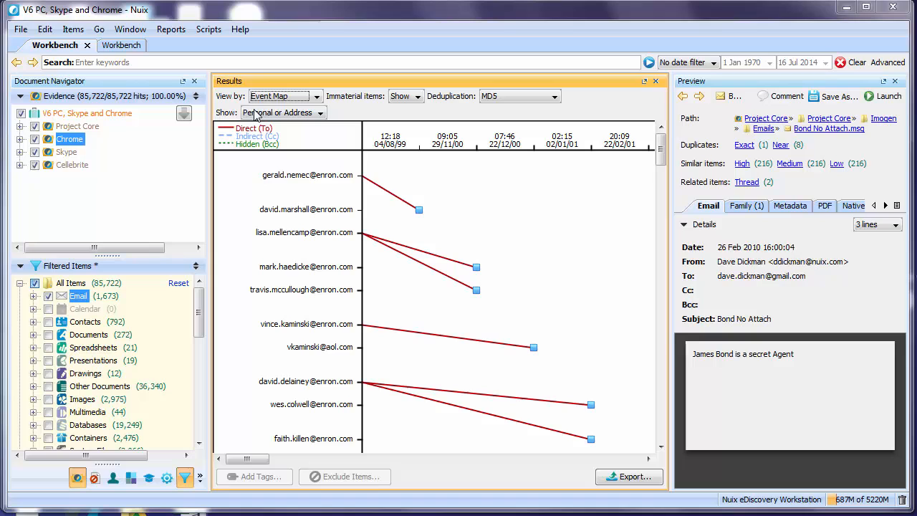
pyautogui.moveTo(209, 29)
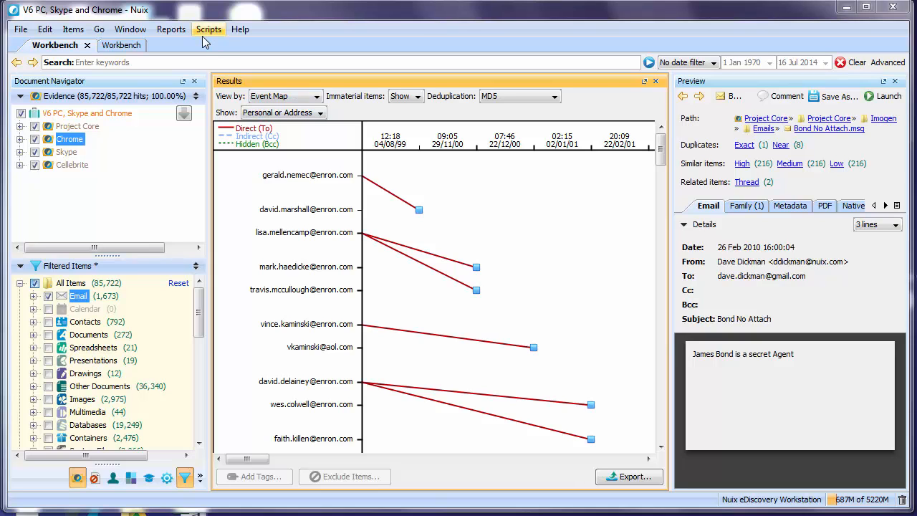
# Step: Launch Nuix Visual Analytics from the Scripts menu
pyautogui.click(209, 28)
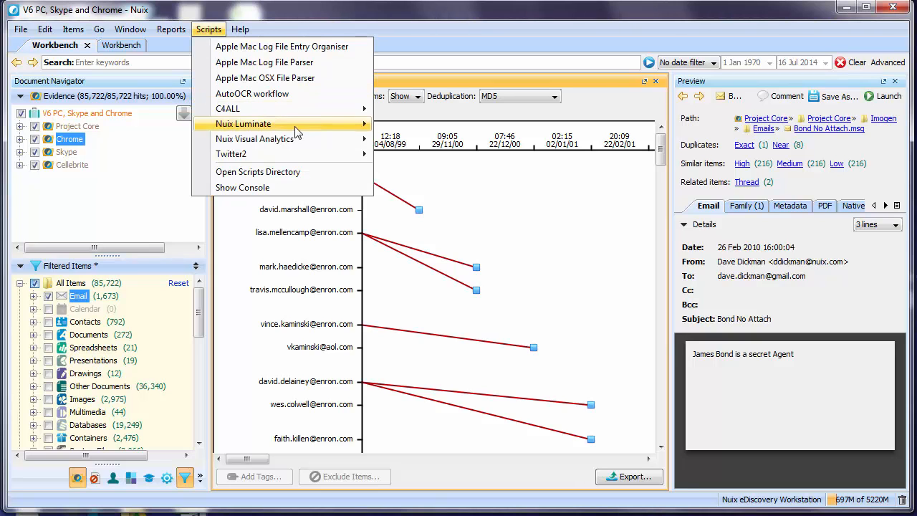
pyautogui.moveTo(254, 139)
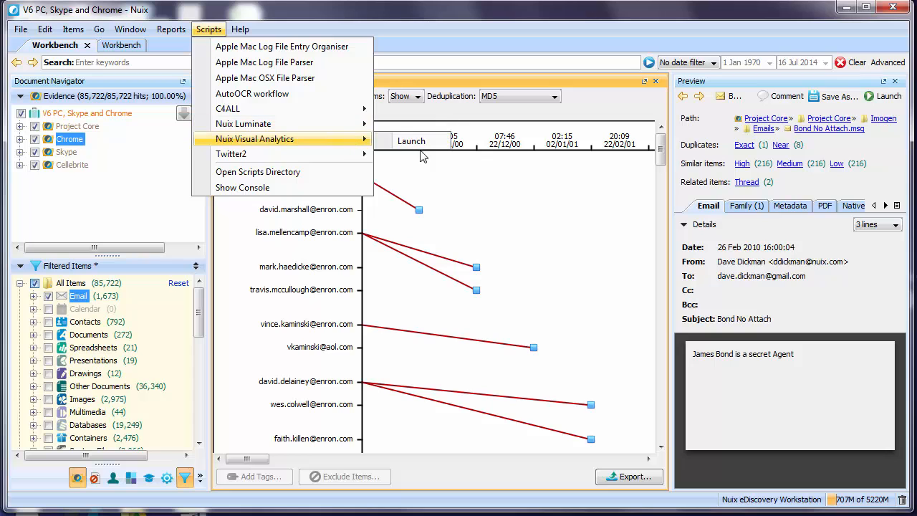
pyautogui.moveTo(422, 154)
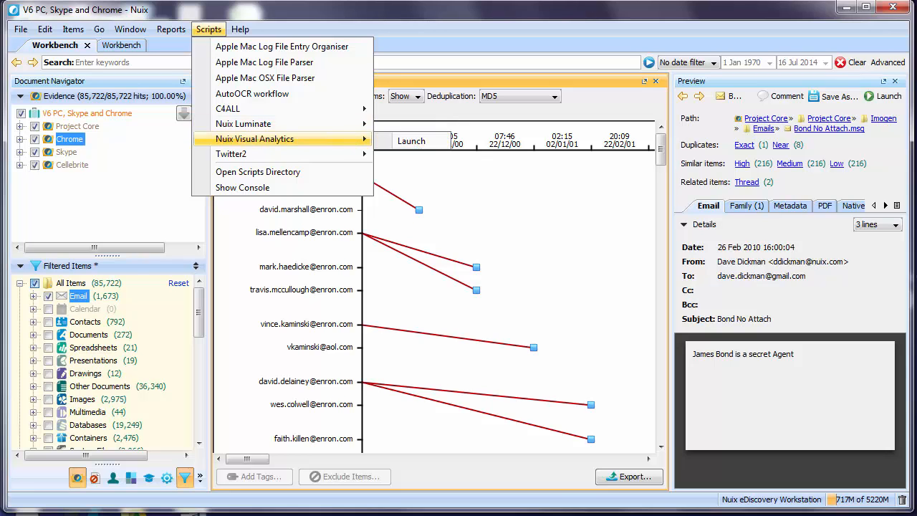
pyautogui.click(254, 138)
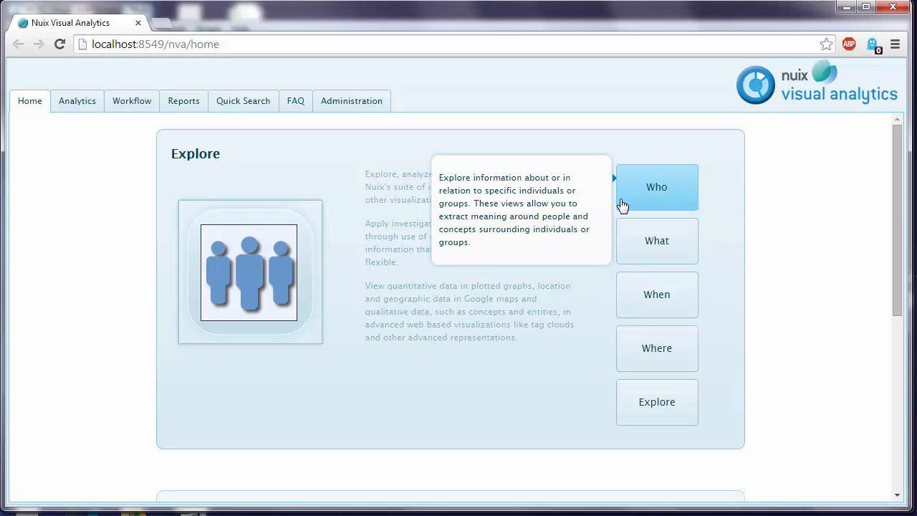
pyautogui.moveTo(612, 222)
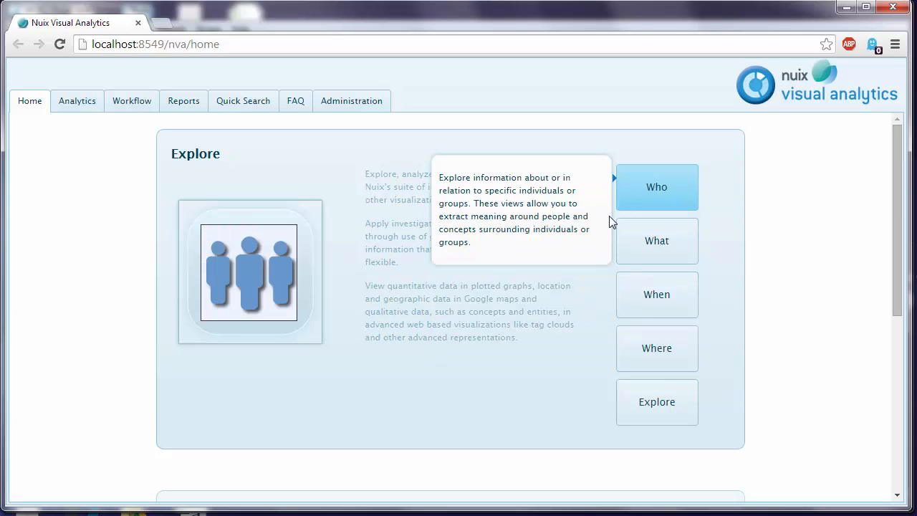
pyautogui.moveTo(656, 240)
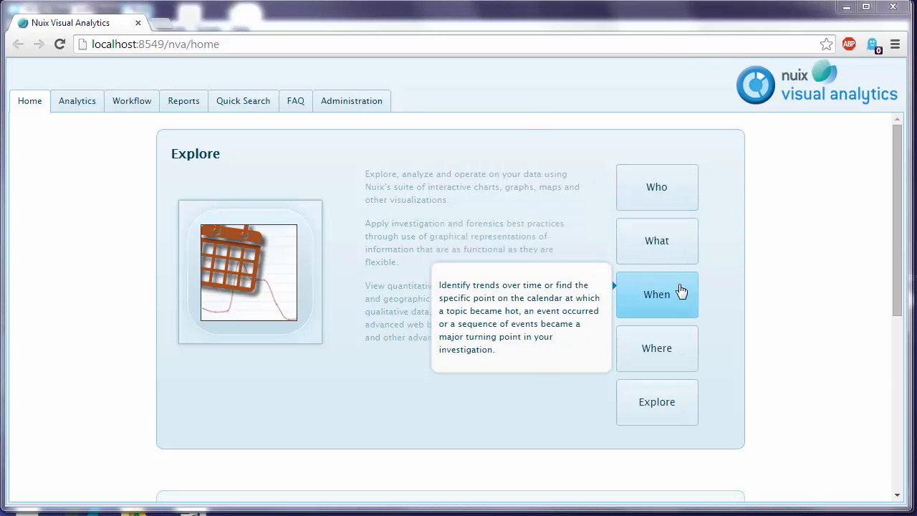
# Step: Choose When on the Explore panel to plot all items by year
pyautogui.click(656, 293)
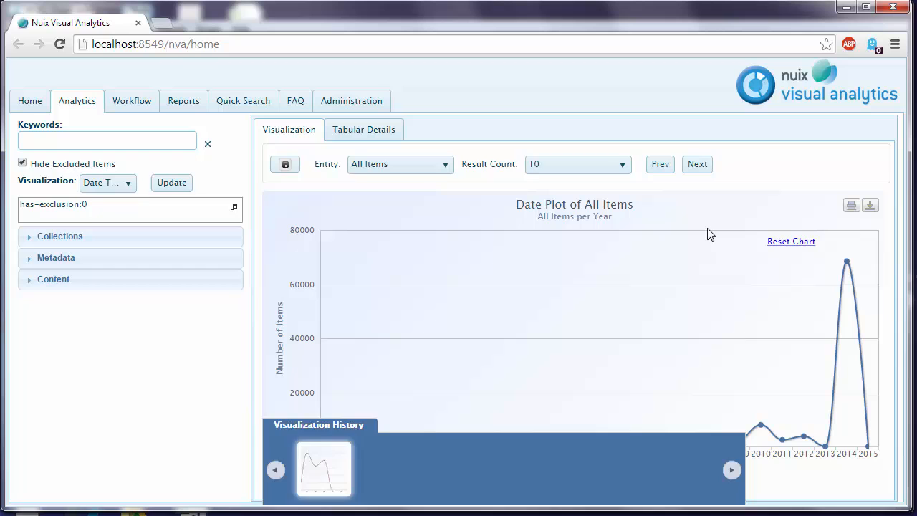
pyautogui.moveTo(783, 440)
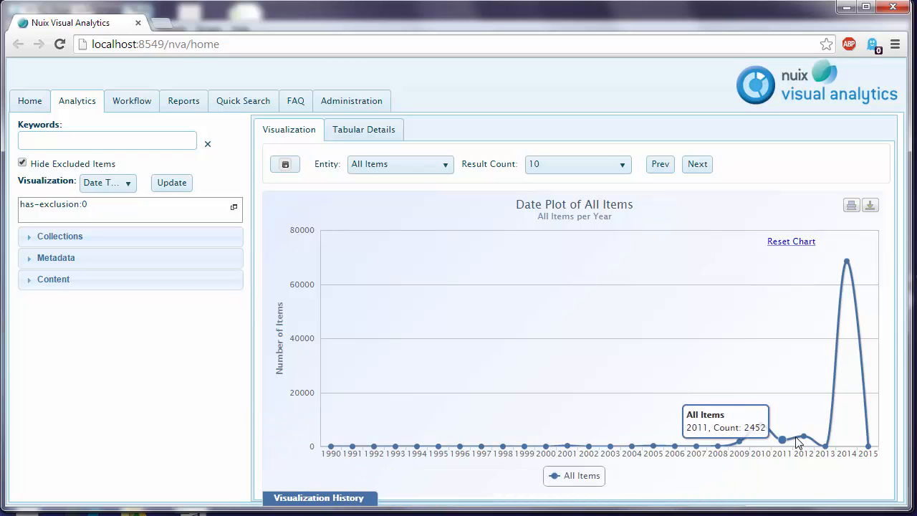
pyautogui.moveTo(824, 446)
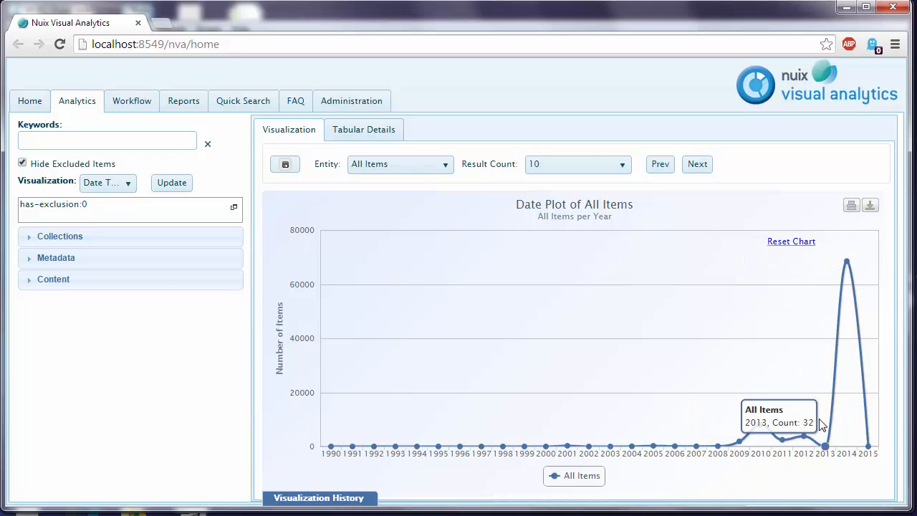
pyautogui.moveTo(739, 446)
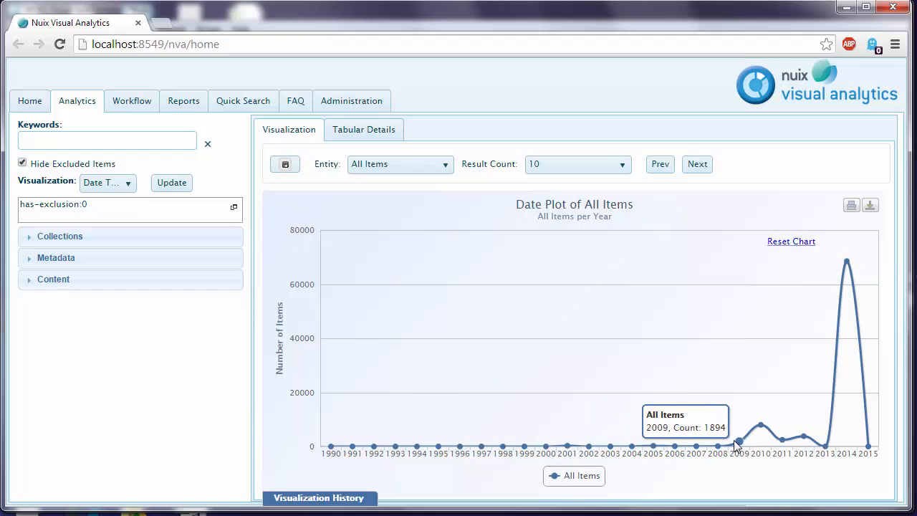
pyautogui.moveTo(781, 440)
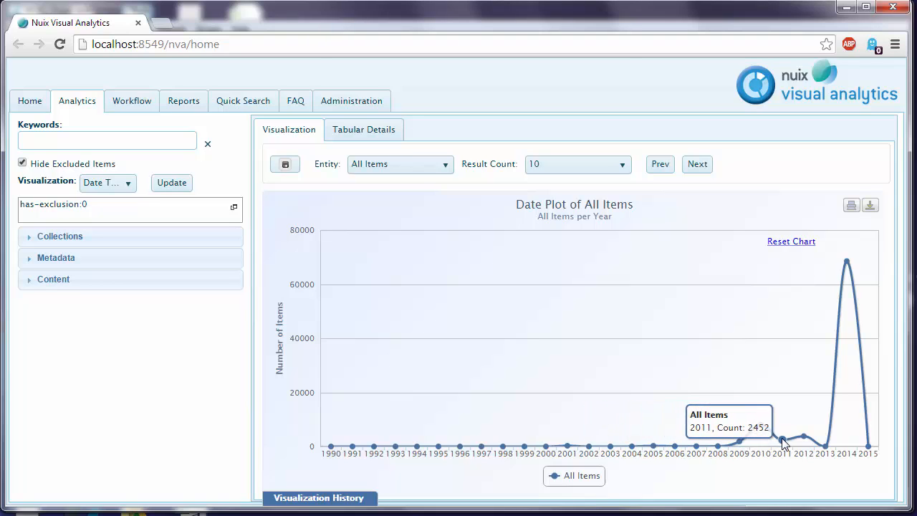
pyautogui.moveTo(845, 264)
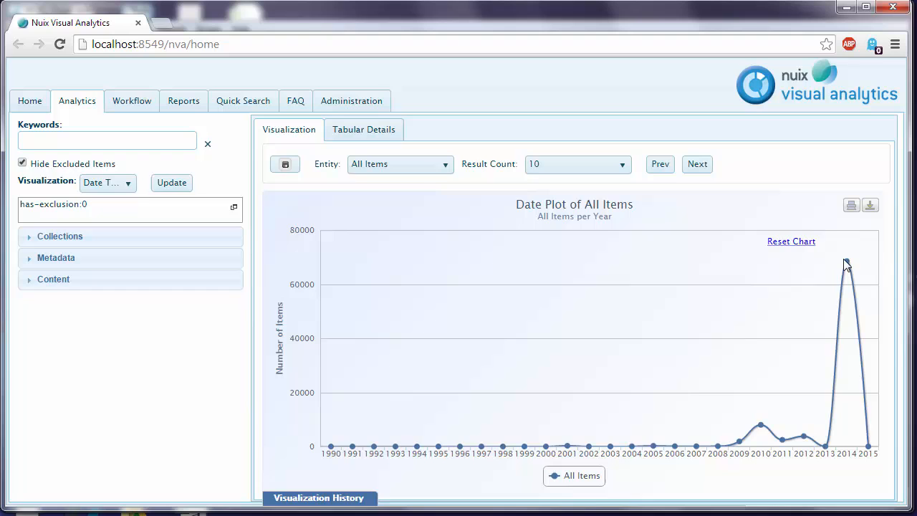
pyautogui.rightClick(846, 263)
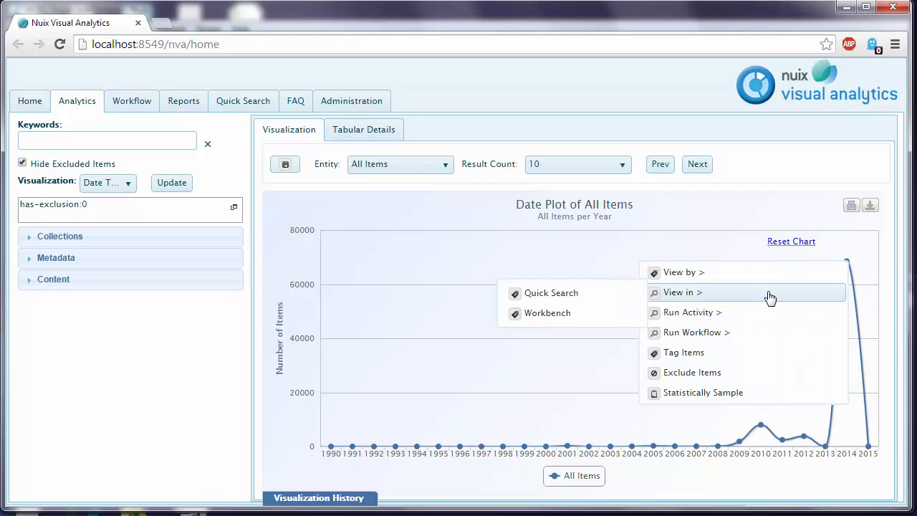
pyautogui.moveTo(729, 305)
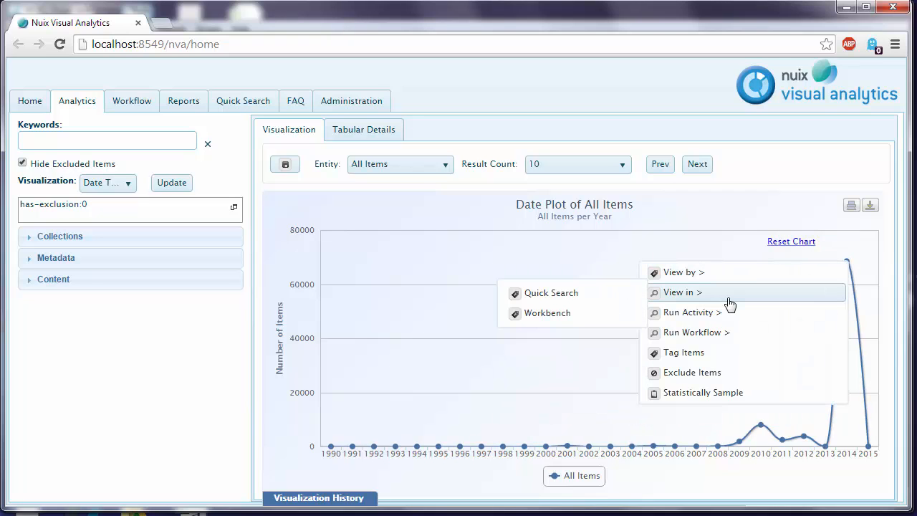
pyautogui.moveTo(566, 317)
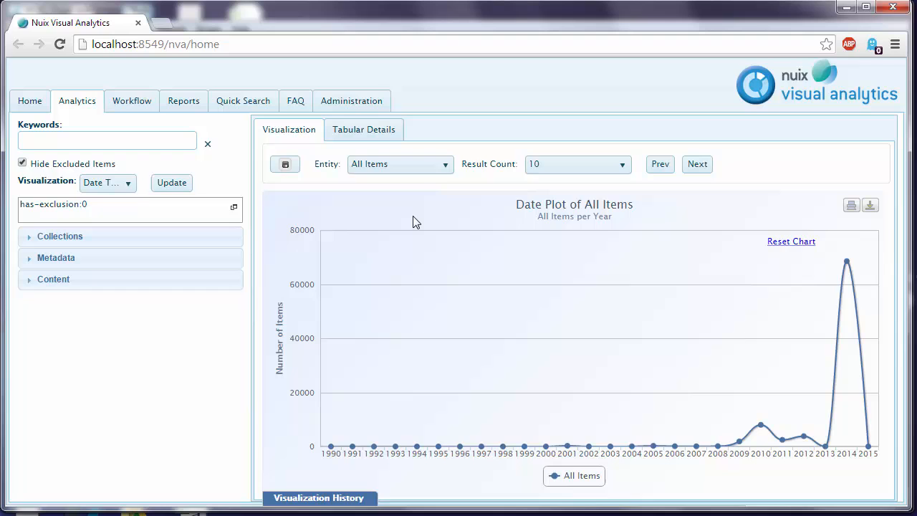
pyautogui.moveTo(36, 133)
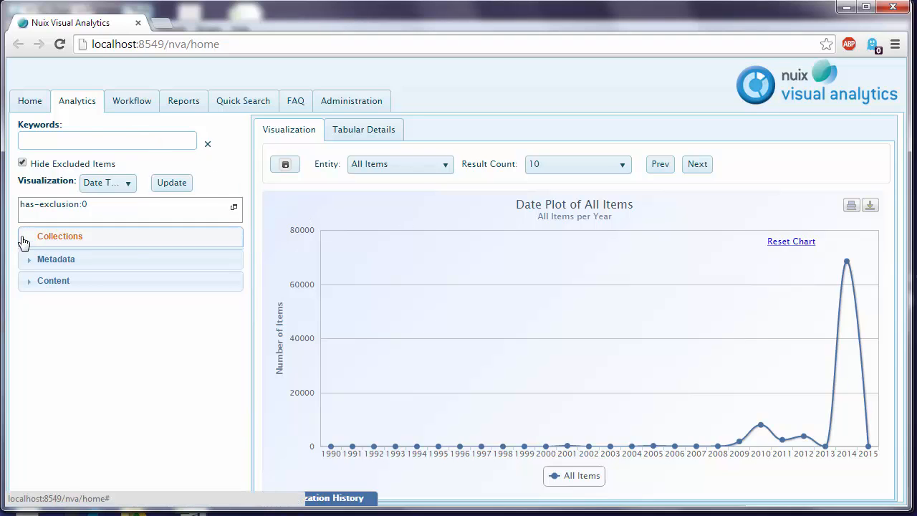
pyautogui.click(60, 235)
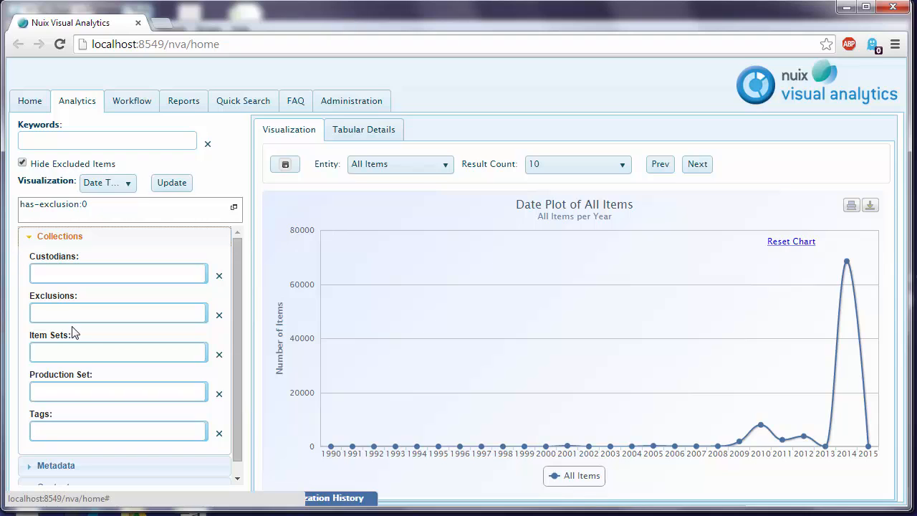
pyautogui.click(60, 236)
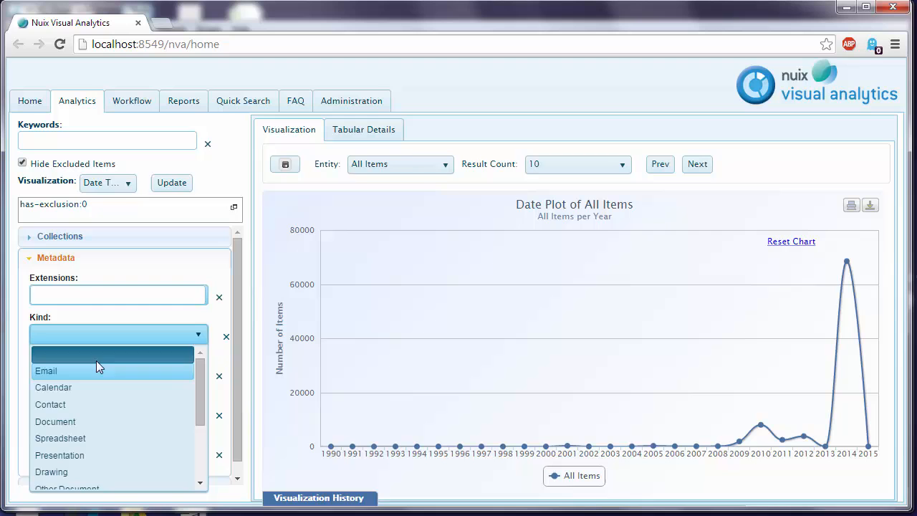
pyautogui.click(46, 370)
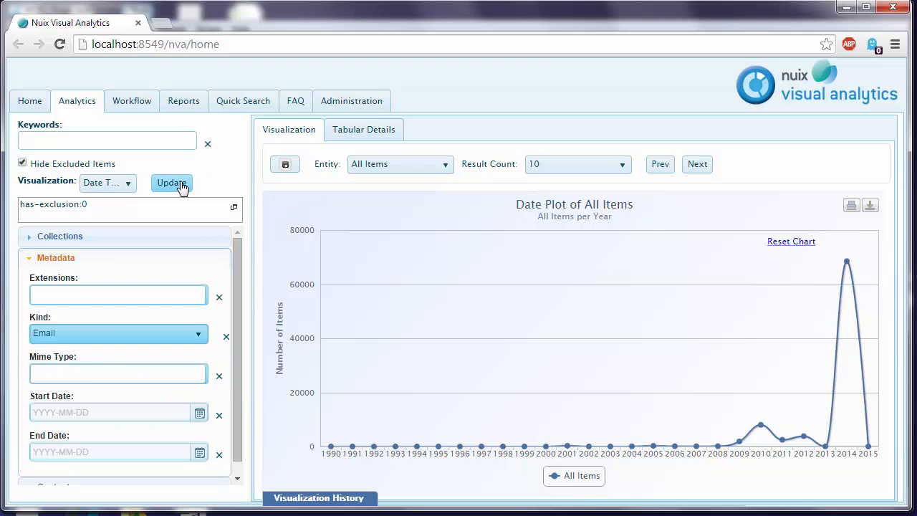
pyautogui.click(171, 183)
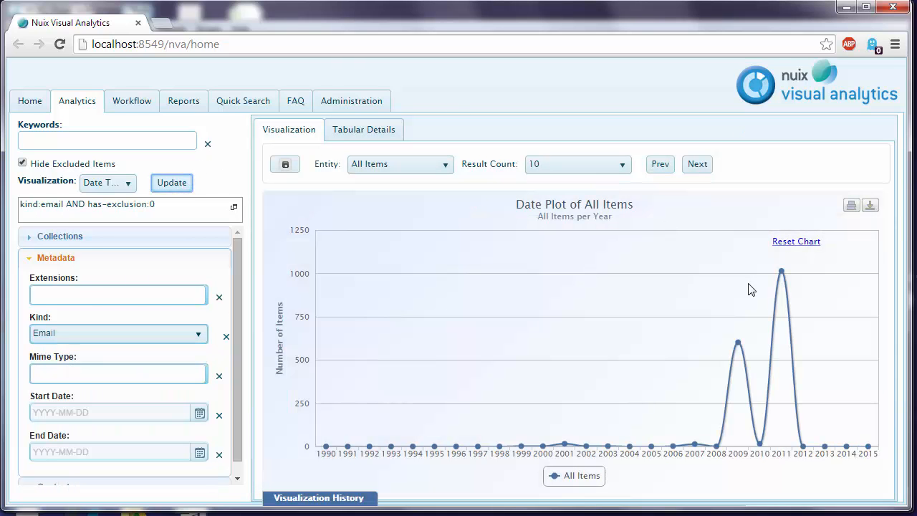
pyautogui.moveTo(738, 344)
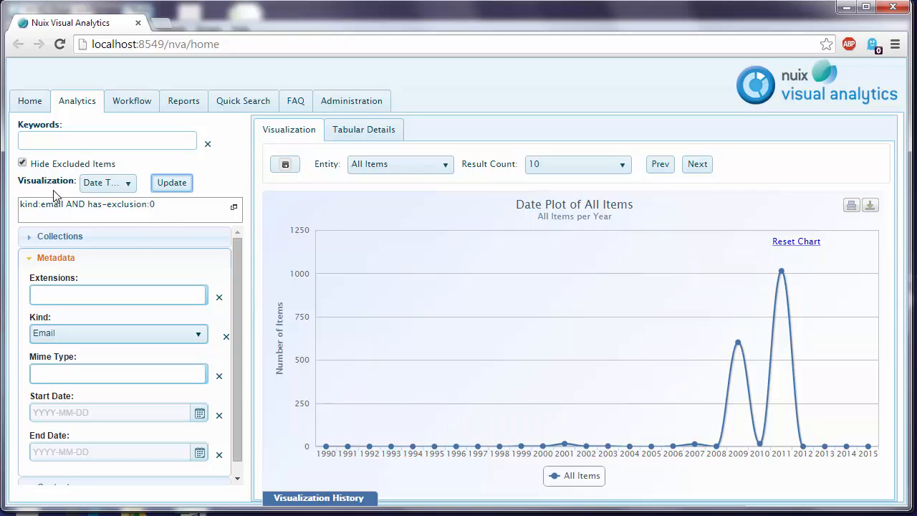
pyautogui.click(107, 182)
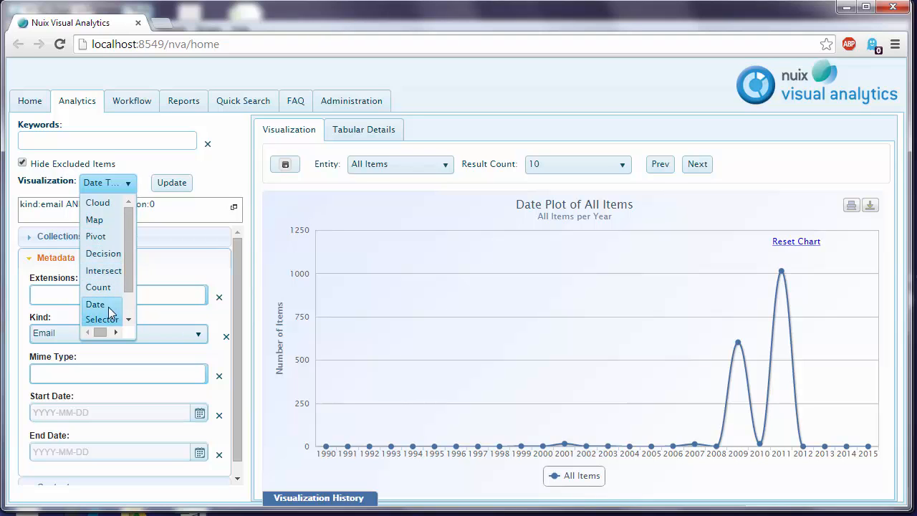
pyautogui.click(95, 304)
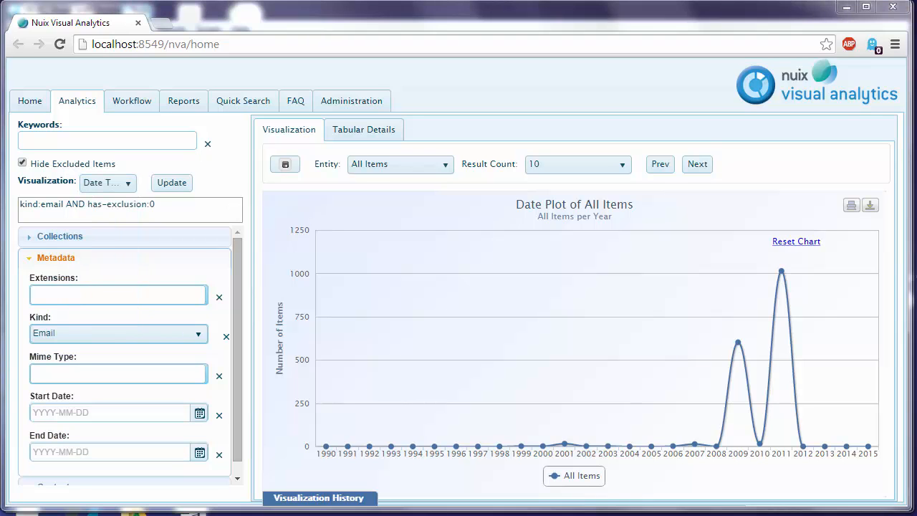
pyautogui.moveTo(399, 207)
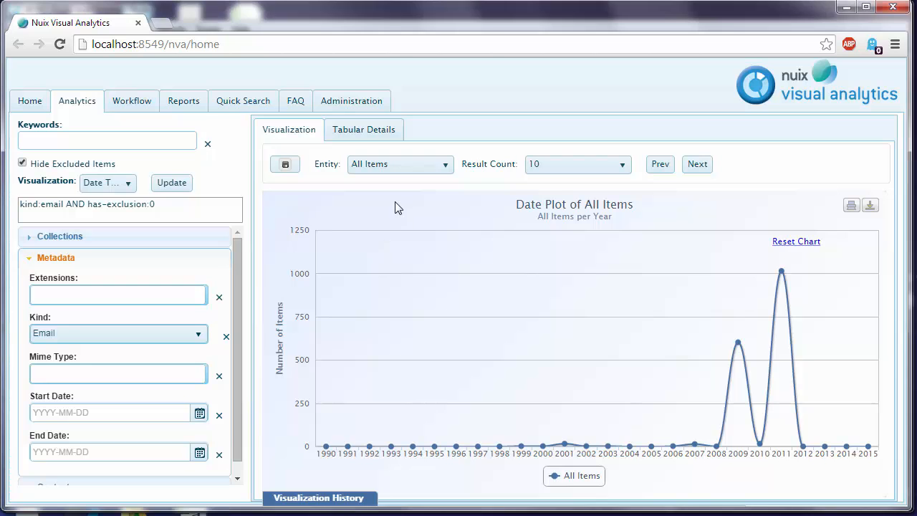
pyautogui.moveTo(226, 338)
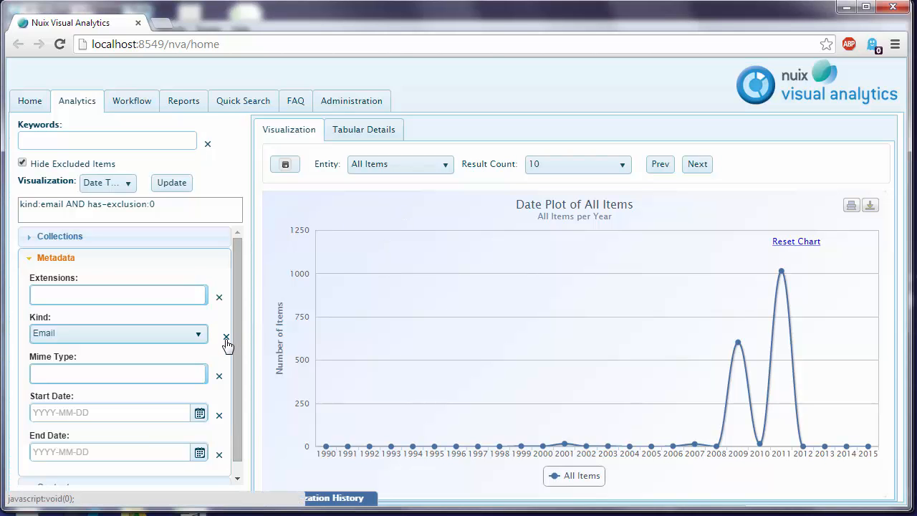
pyautogui.click(225, 336)
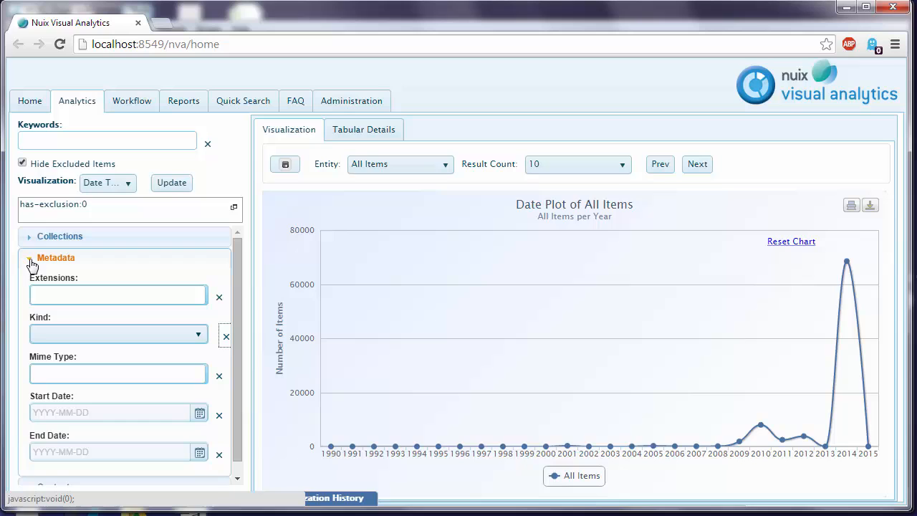
# Step: Filter by the Cellebrite Location Data tag under Collections and switch the visualization to Map
pyautogui.click(56, 257)
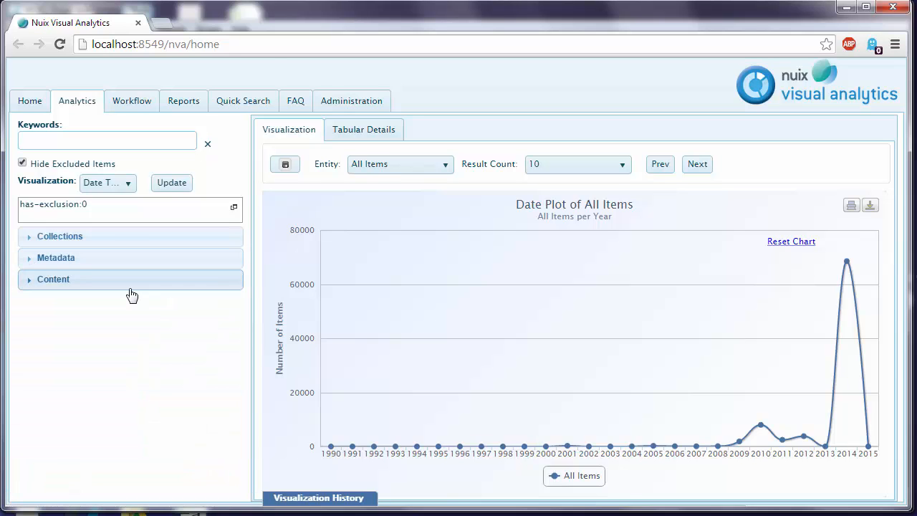
pyautogui.moveTo(84, 306)
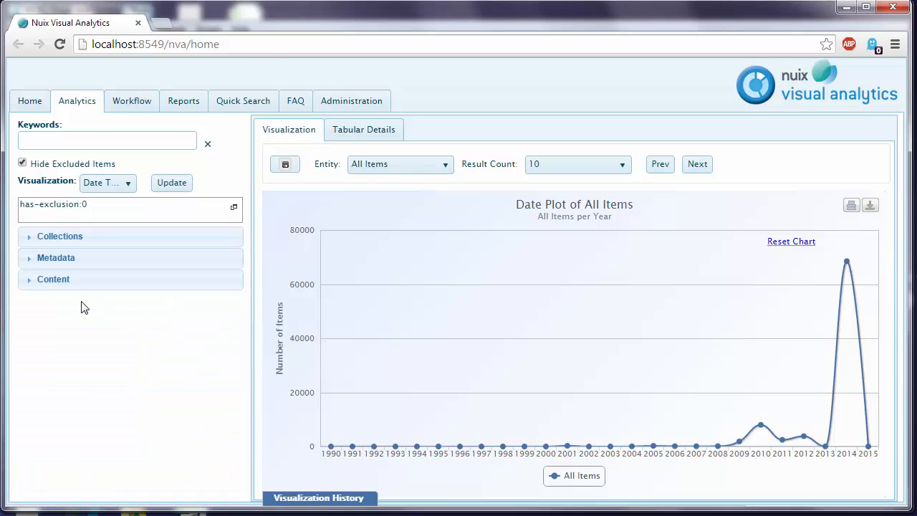
pyautogui.click(59, 236)
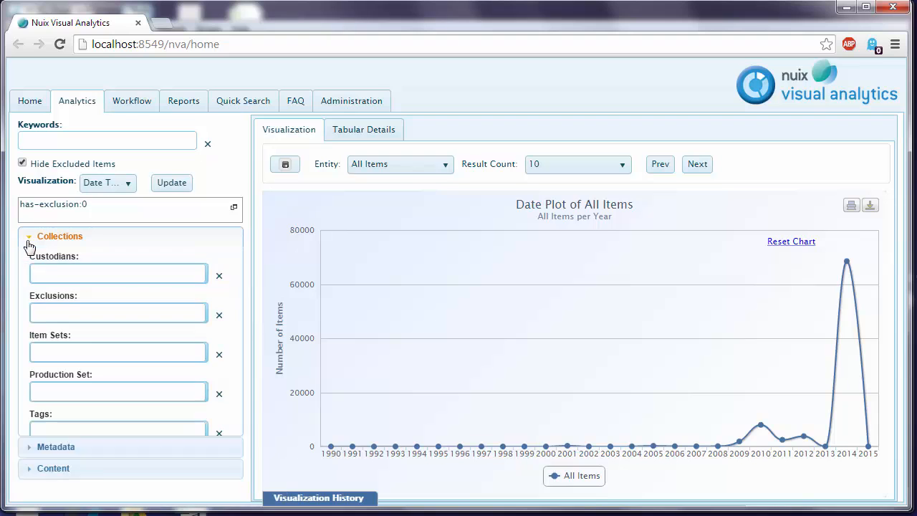
pyautogui.click(117, 352)
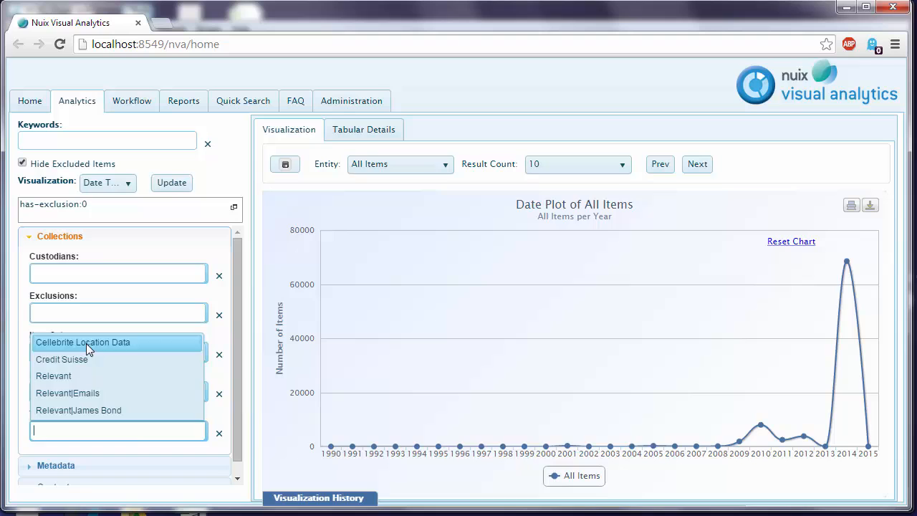
pyautogui.click(83, 342)
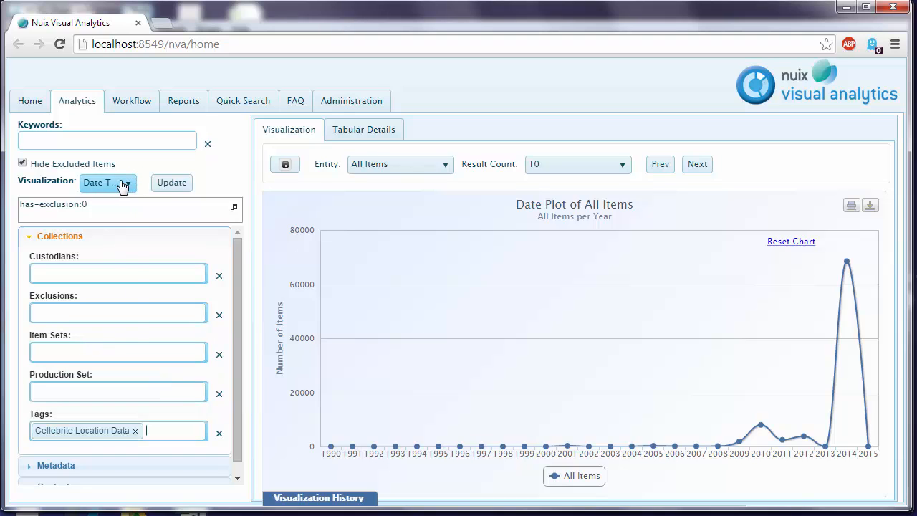
pyautogui.click(106, 182)
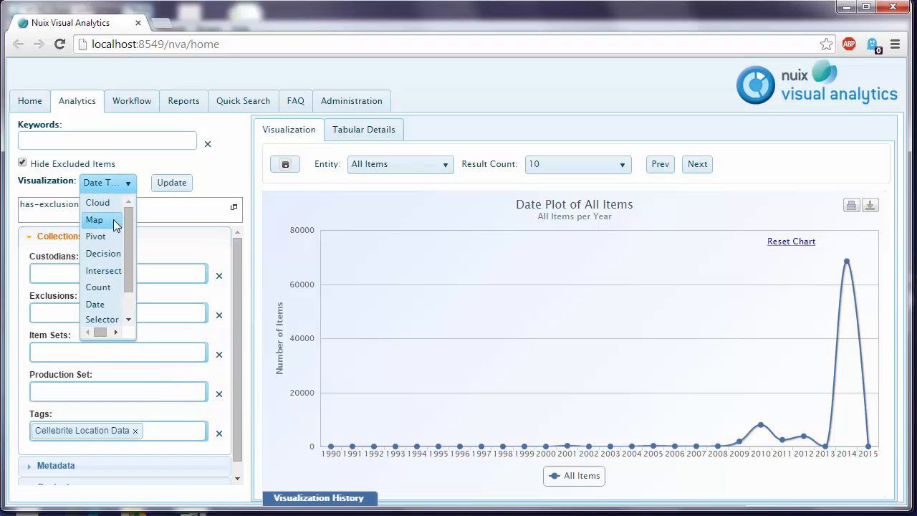
pyautogui.click(94, 220)
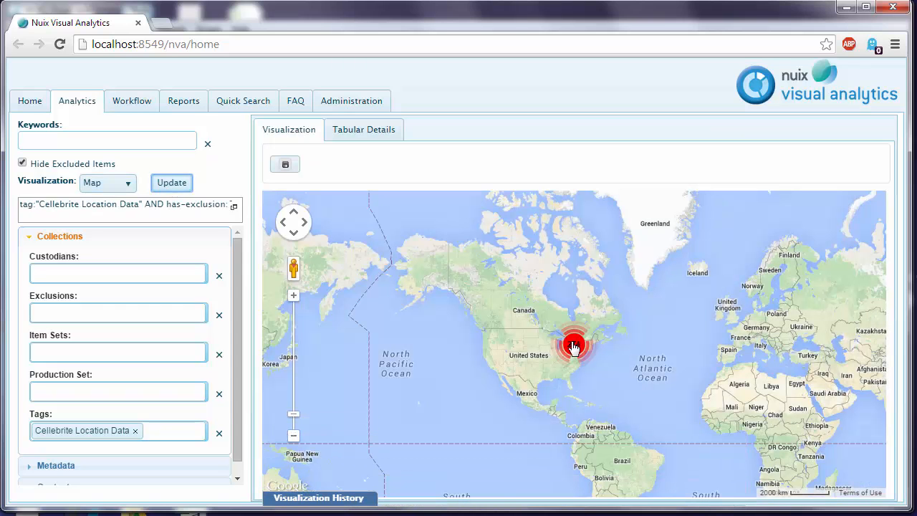
# Step: Zoom around the Great Lakes map cluster, expand Activity Templates, then move to Quick Search
pyautogui.click(573, 343)
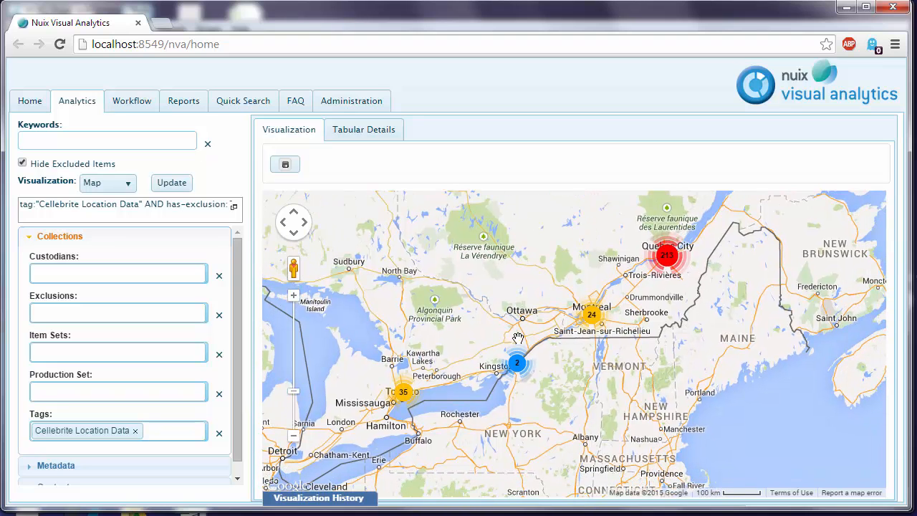
pyautogui.moveTo(673, 261)
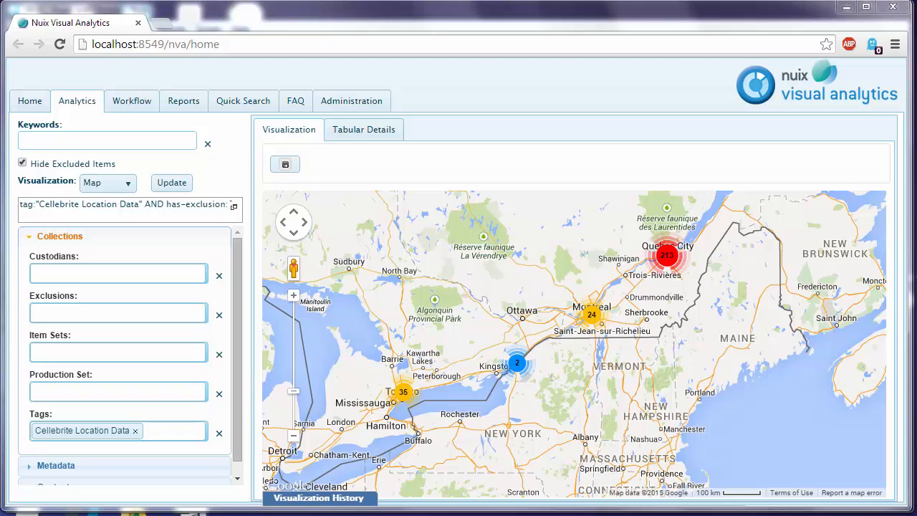
pyautogui.moveTo(538, 283)
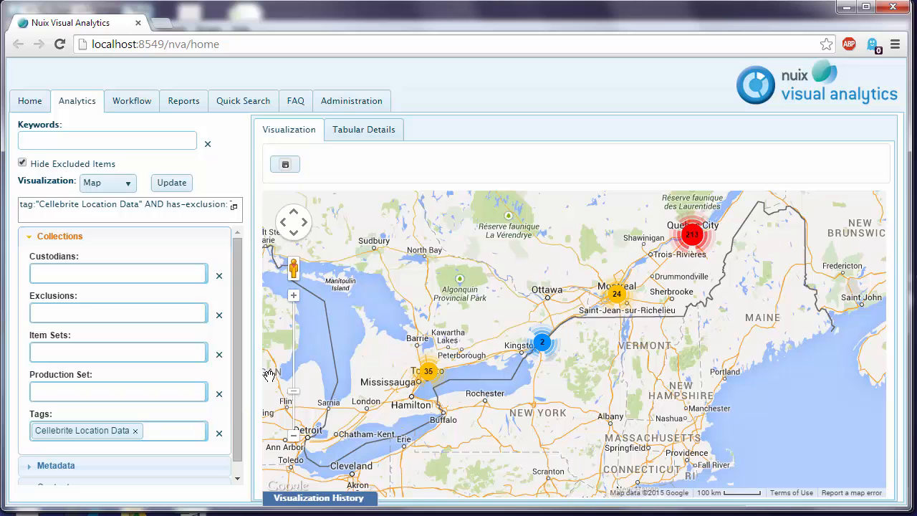
pyautogui.click(293, 435)
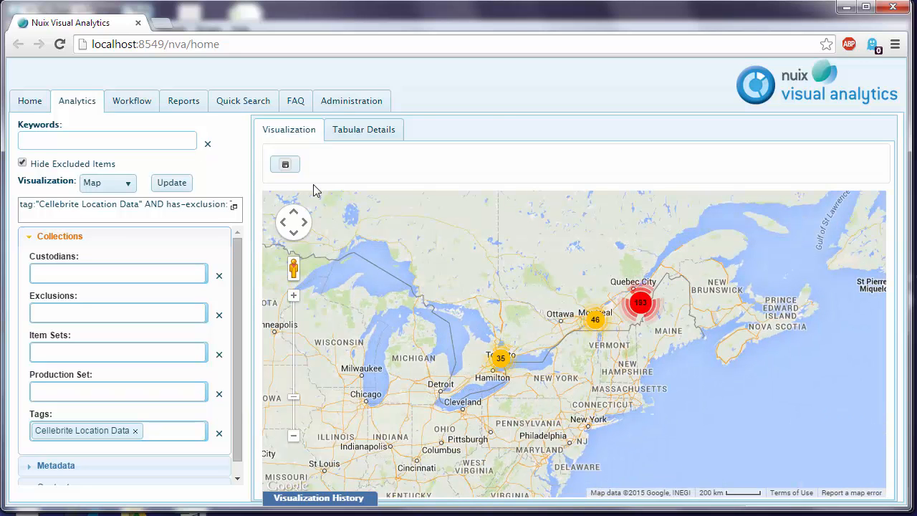
pyautogui.click(132, 101)
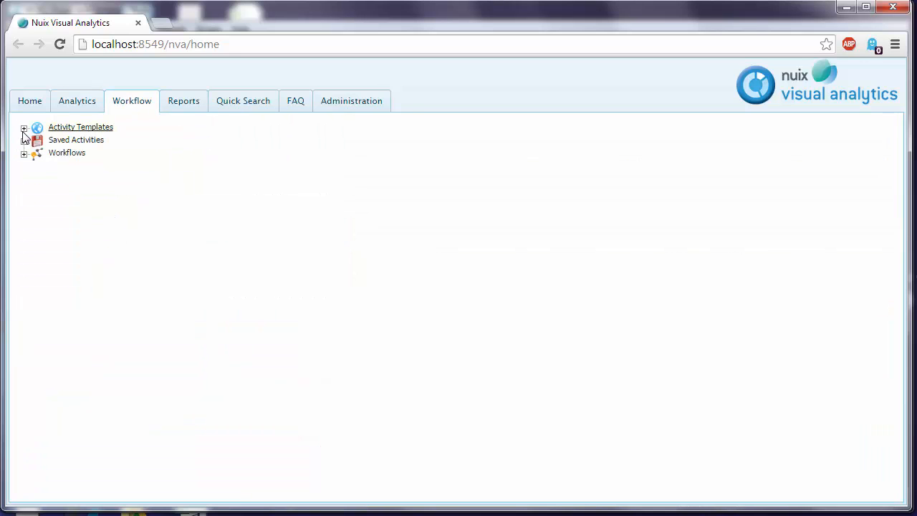
pyautogui.click(23, 126)
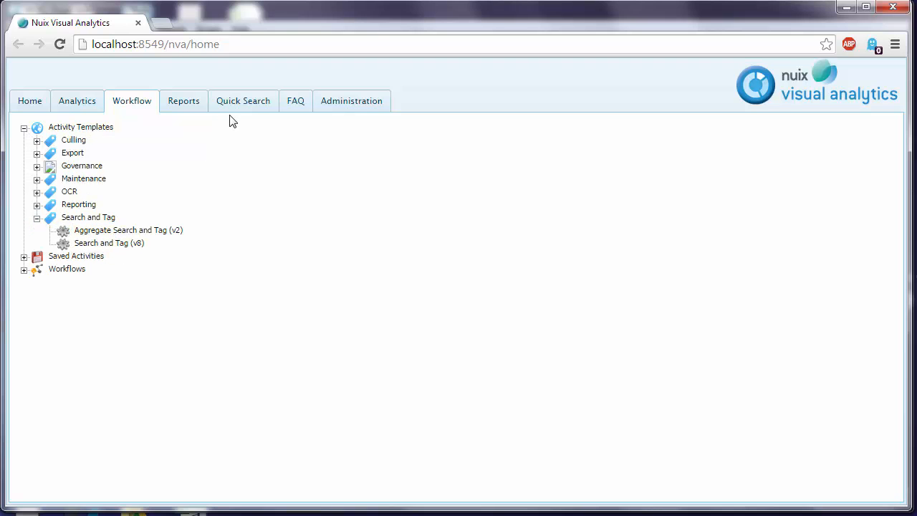
pyautogui.click(243, 101)
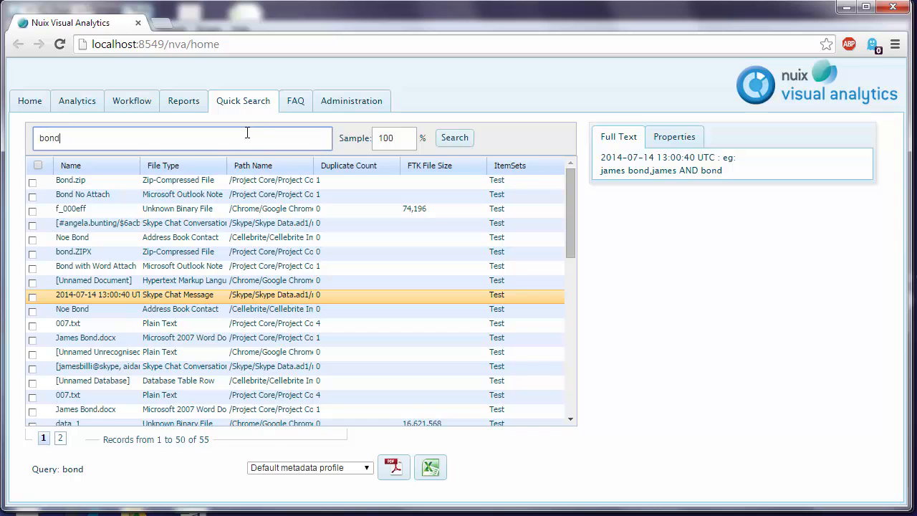